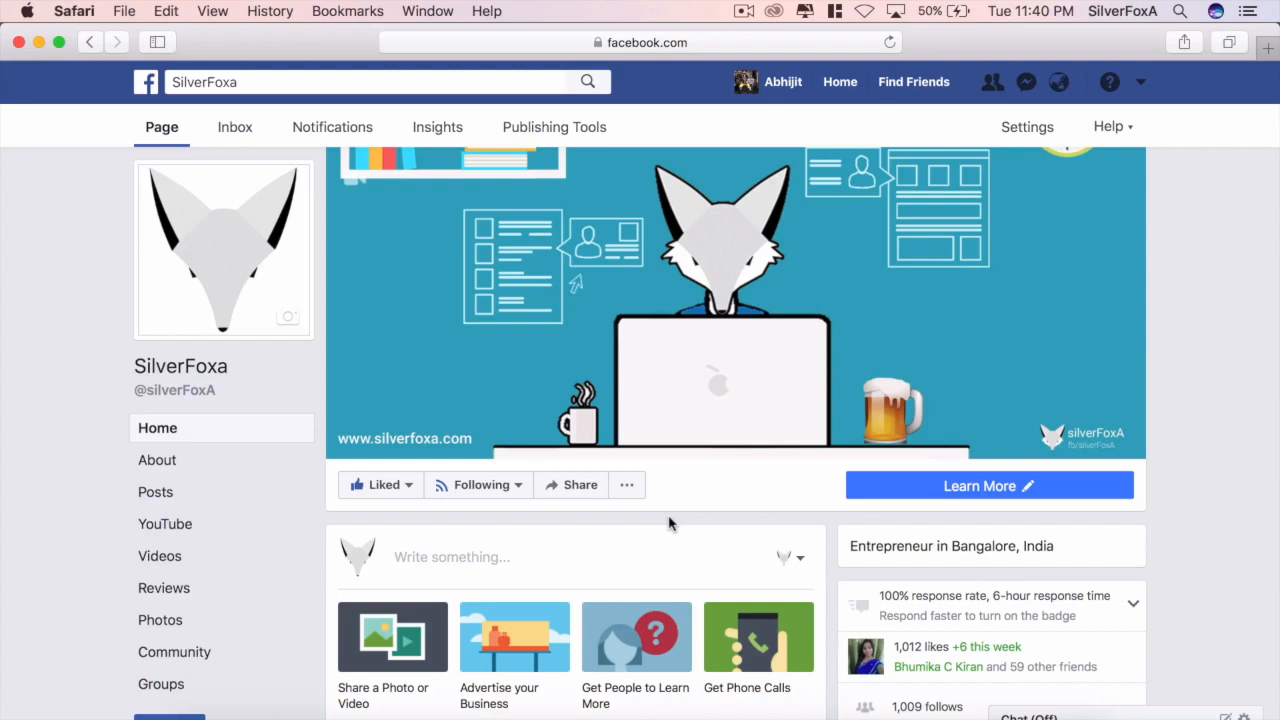
# Switch Safari from the Facebook tab to the slimframework.com homepage tab
pyautogui.click(792, 32)
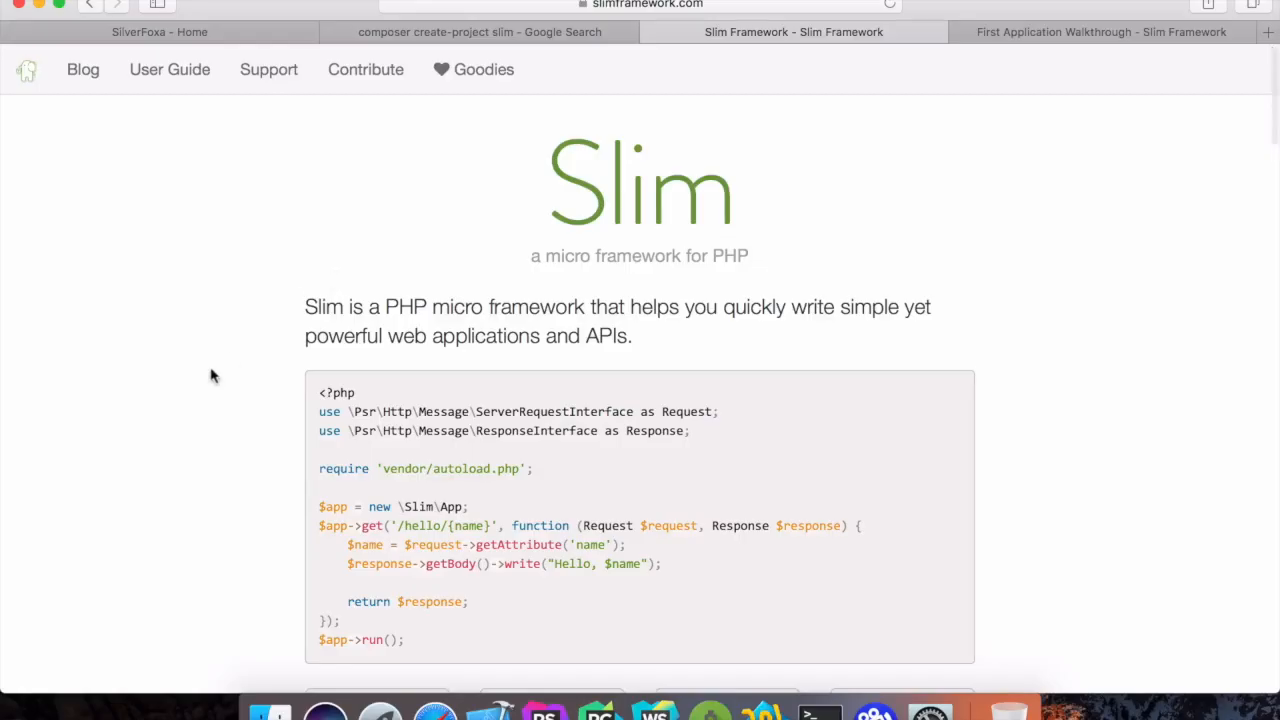
pyautogui.moveTo(304, 306)
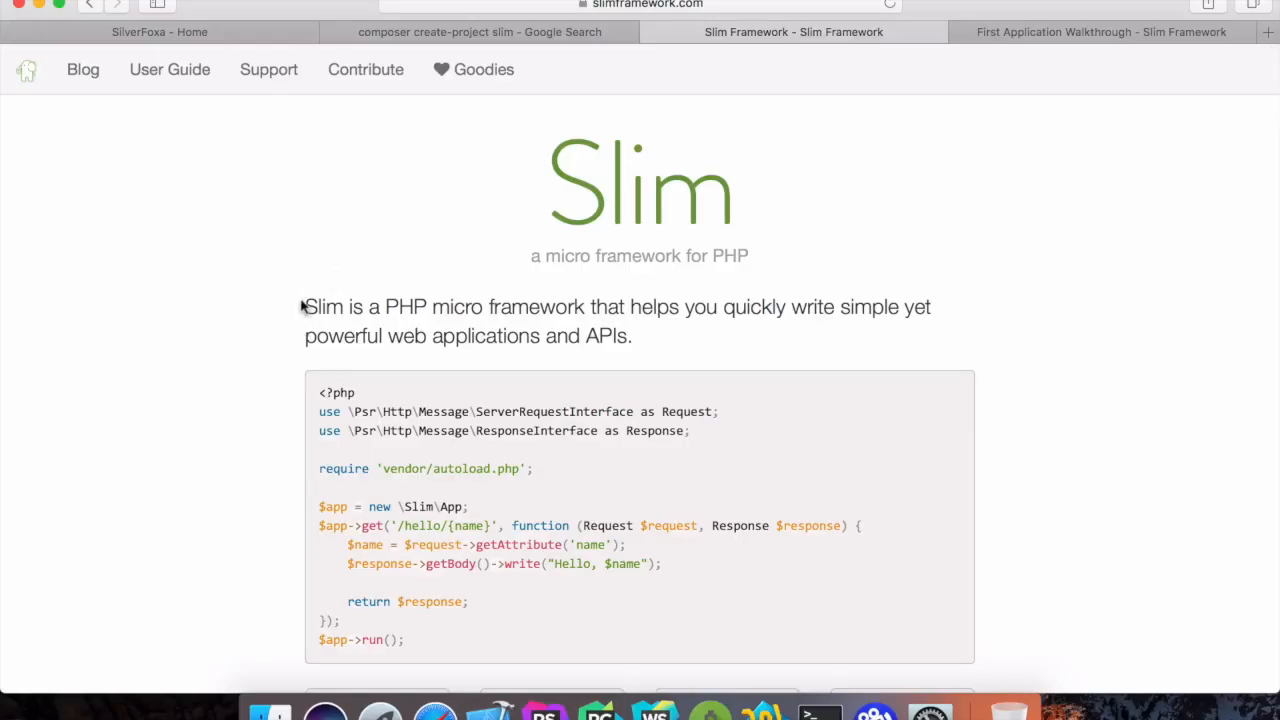
pyautogui.moveTo(770, 352)
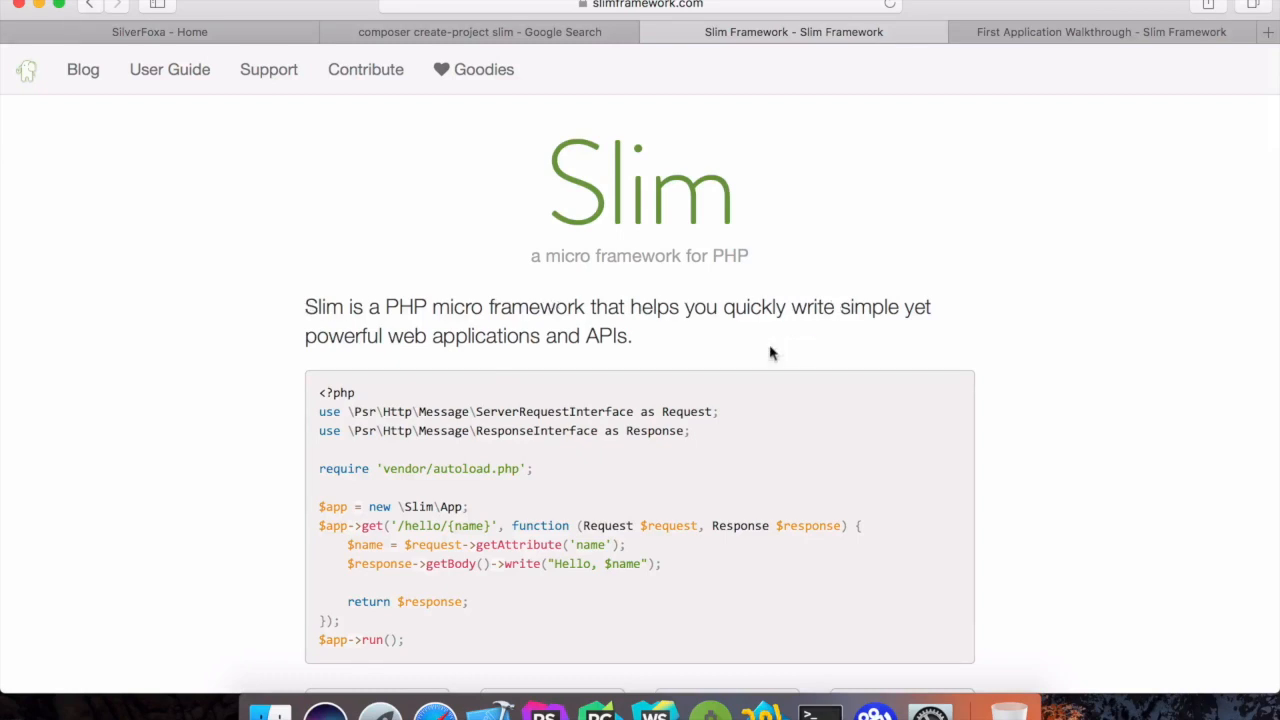
pyautogui.moveTo(212, 376)
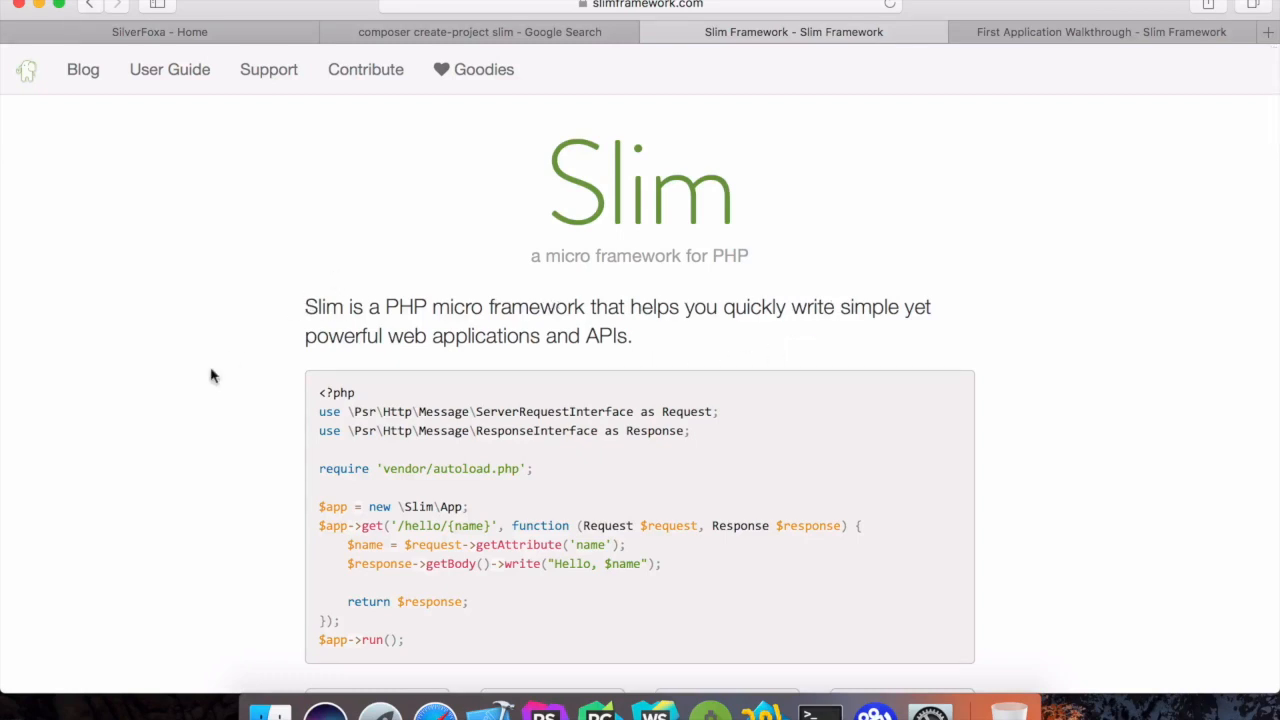
pyautogui.moveTo(436, 304)
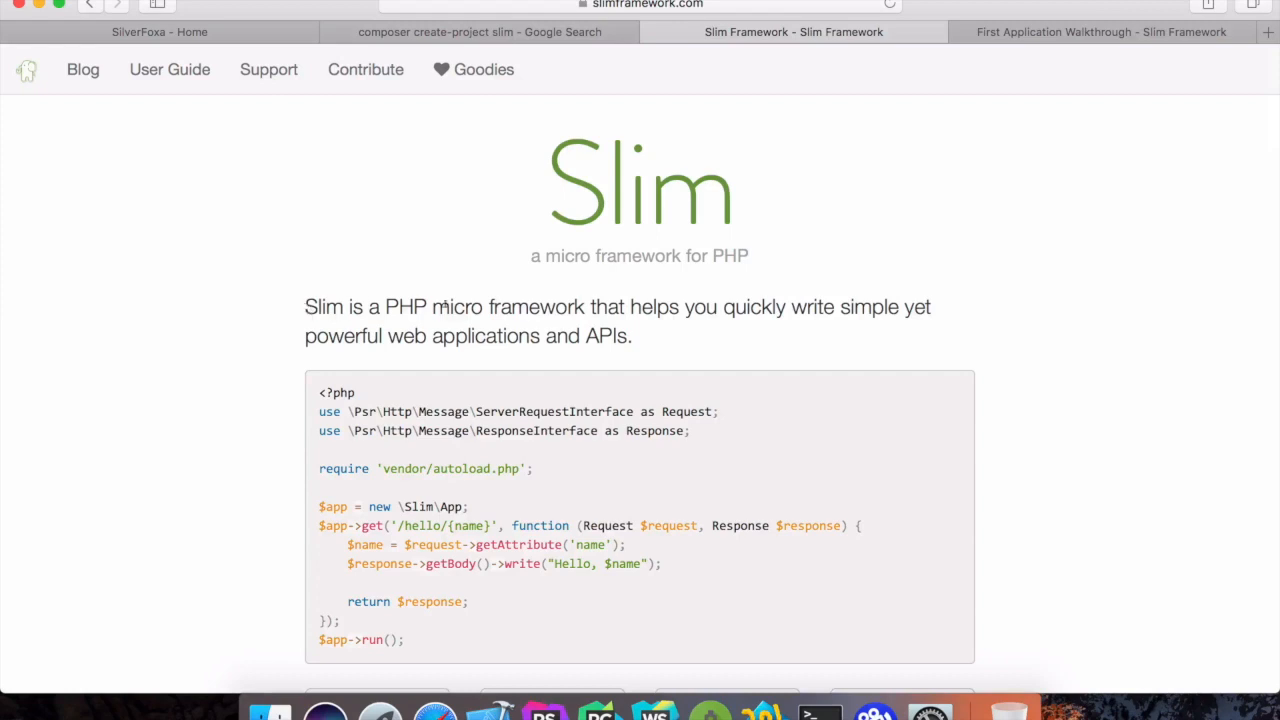
pyautogui.moveTo(650, 360)
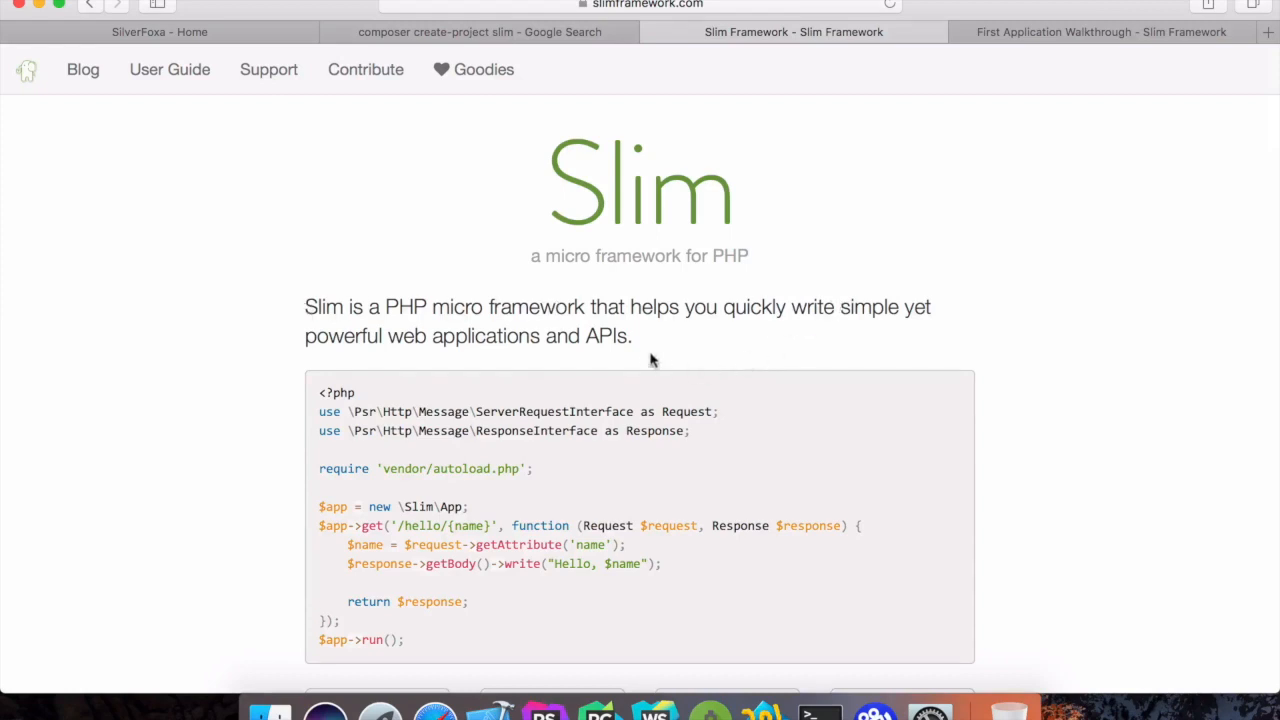
pyautogui.moveTo(212, 376)
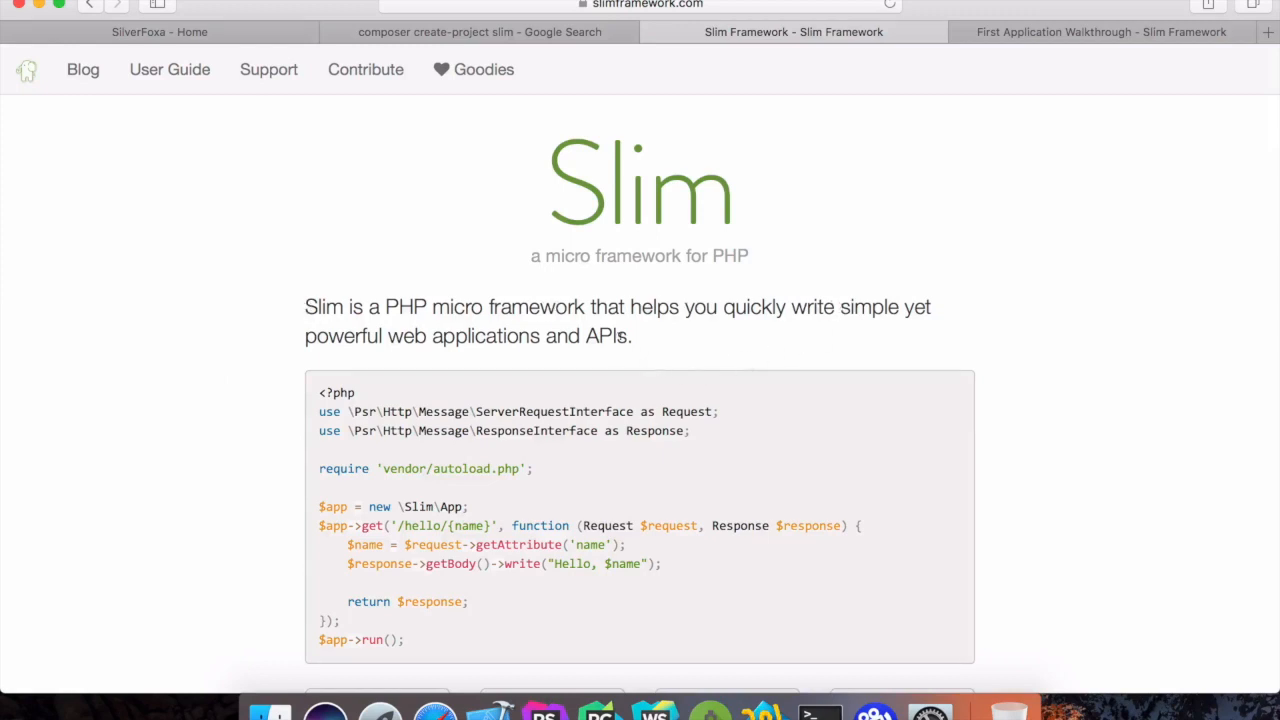
pyautogui.moveTo(212, 376)
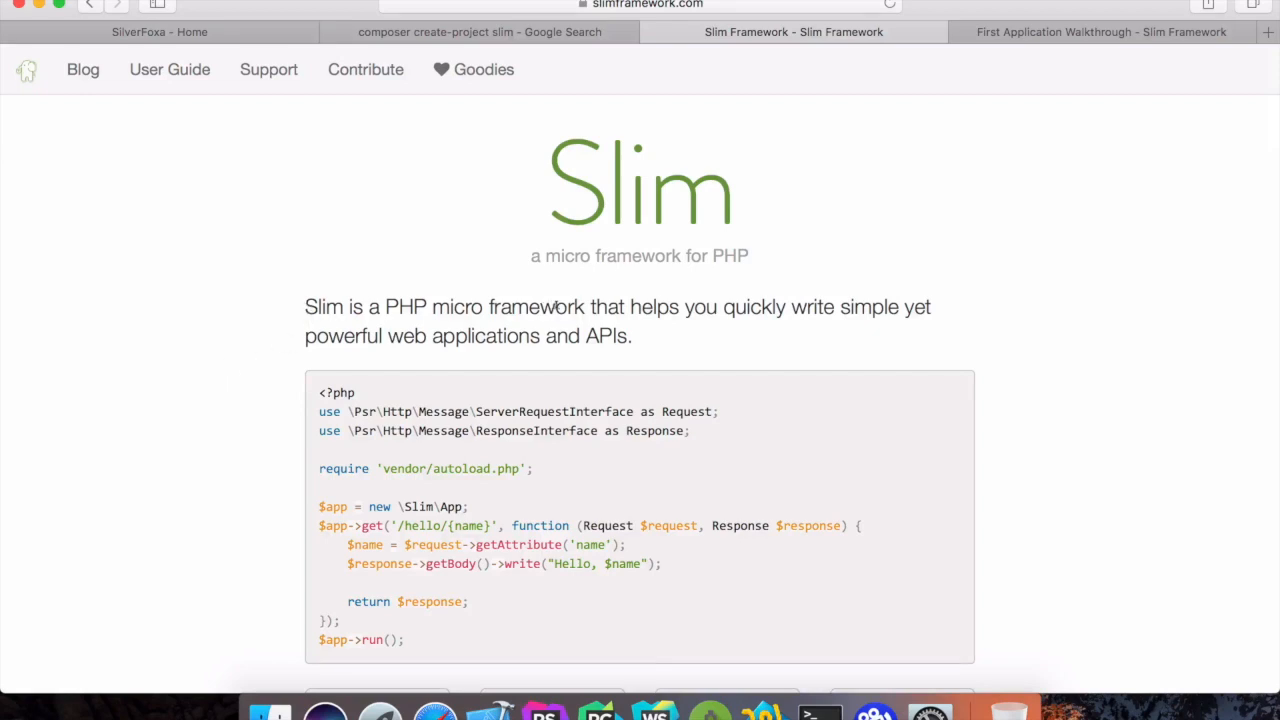
pyautogui.moveTo(298, 300)
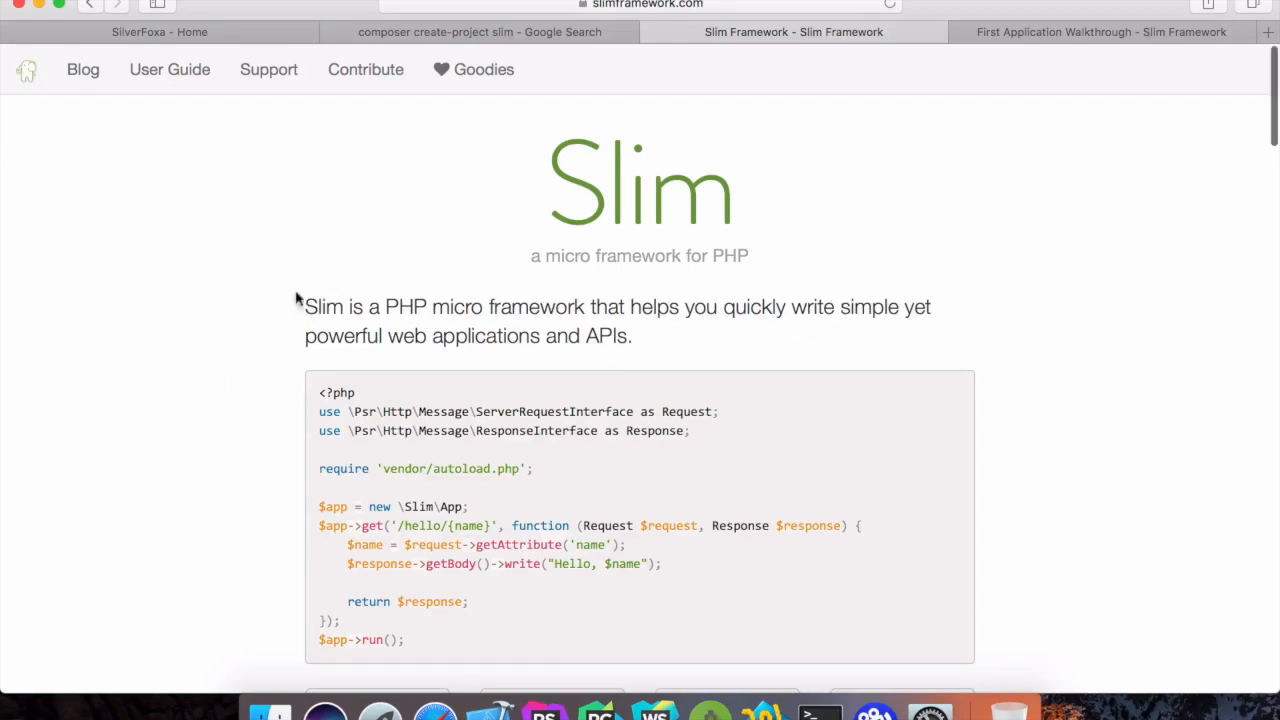
pyautogui.moveTo(224, 368)
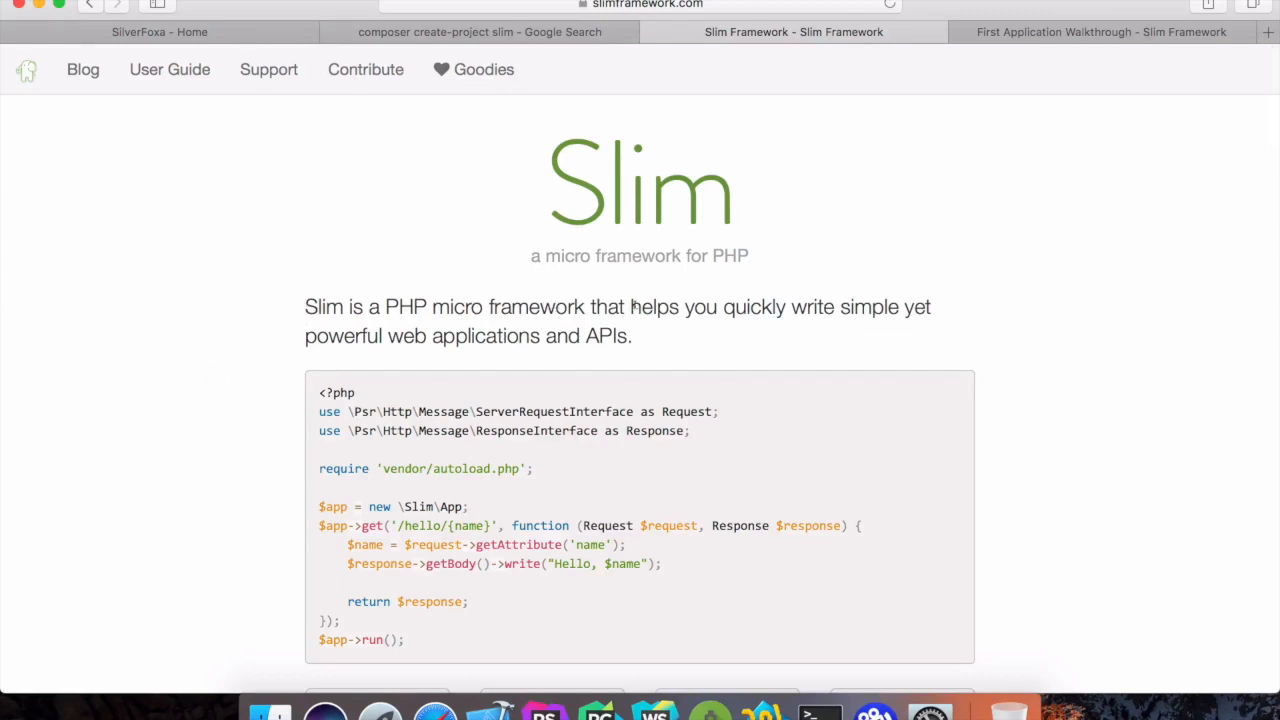
pyautogui.moveTo(212, 376)
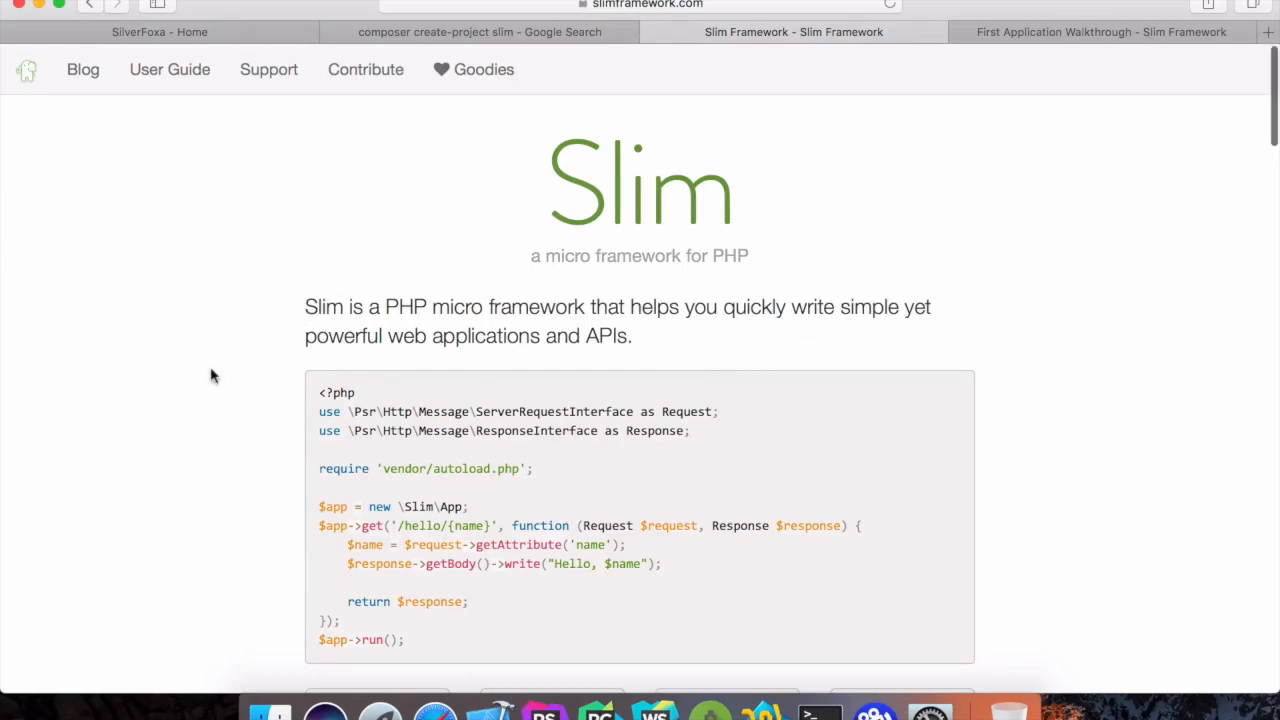
pyautogui.moveTo(304, 320)
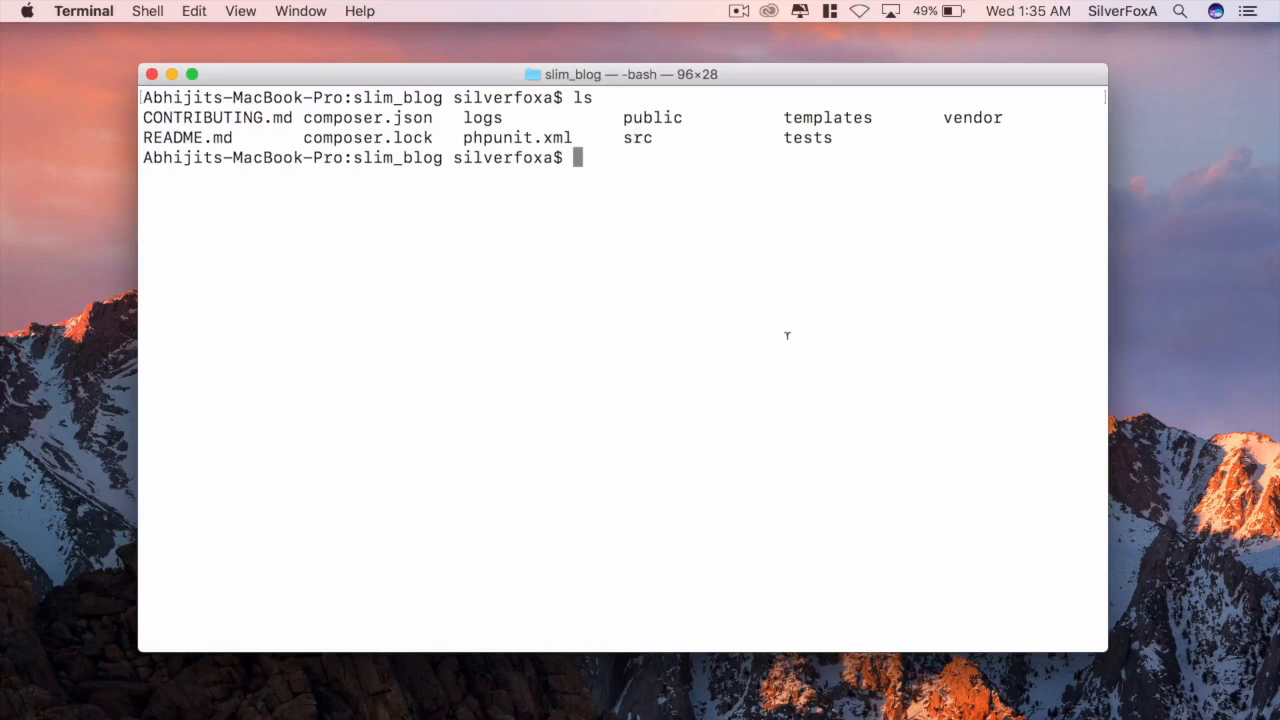
pyautogui.moveTo(612, 160)
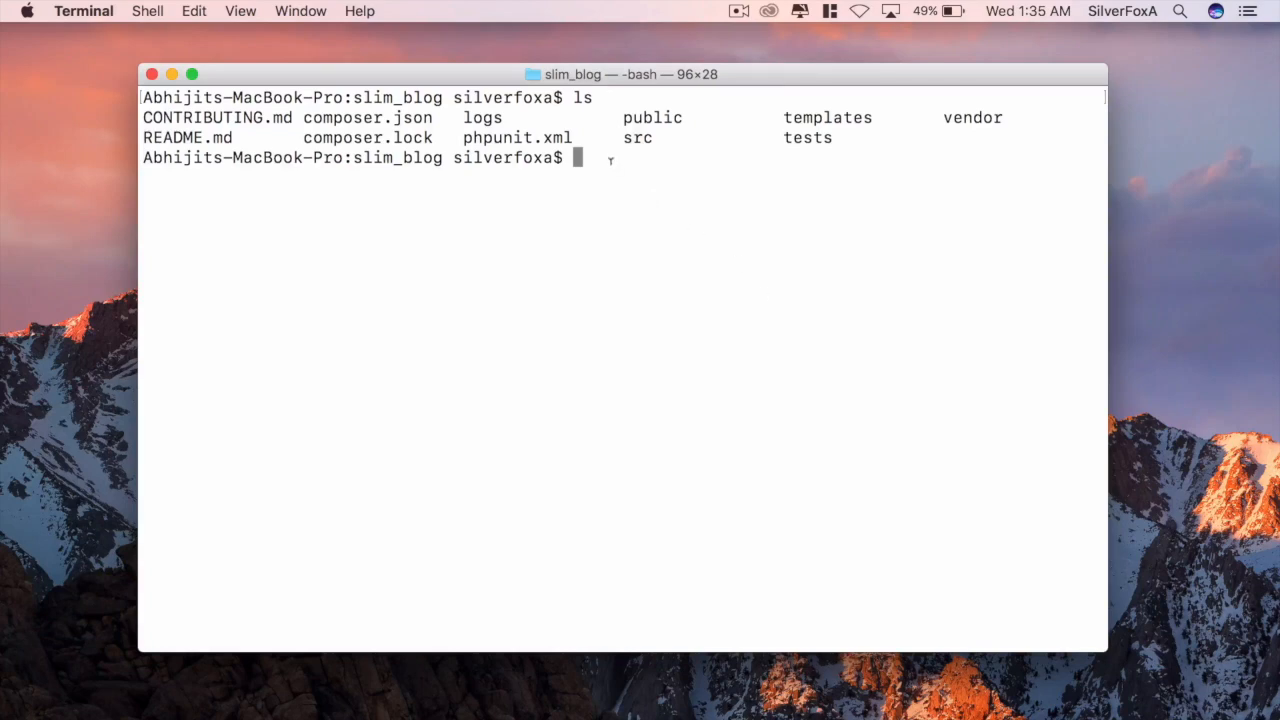
# Run php -S localhost:8000 in slim_blog and load localhost:8000/public showing the Slim 3 Hello page
pyautogui.write('php')
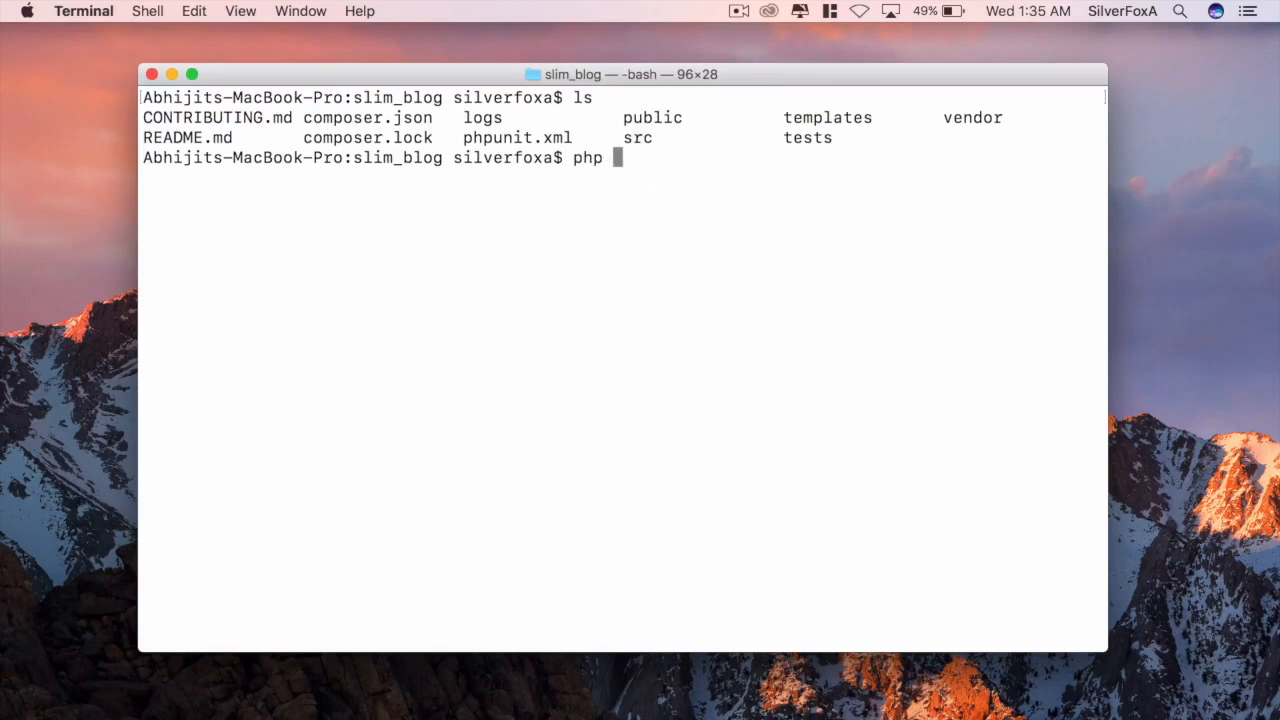
pyautogui.write('-S loca')
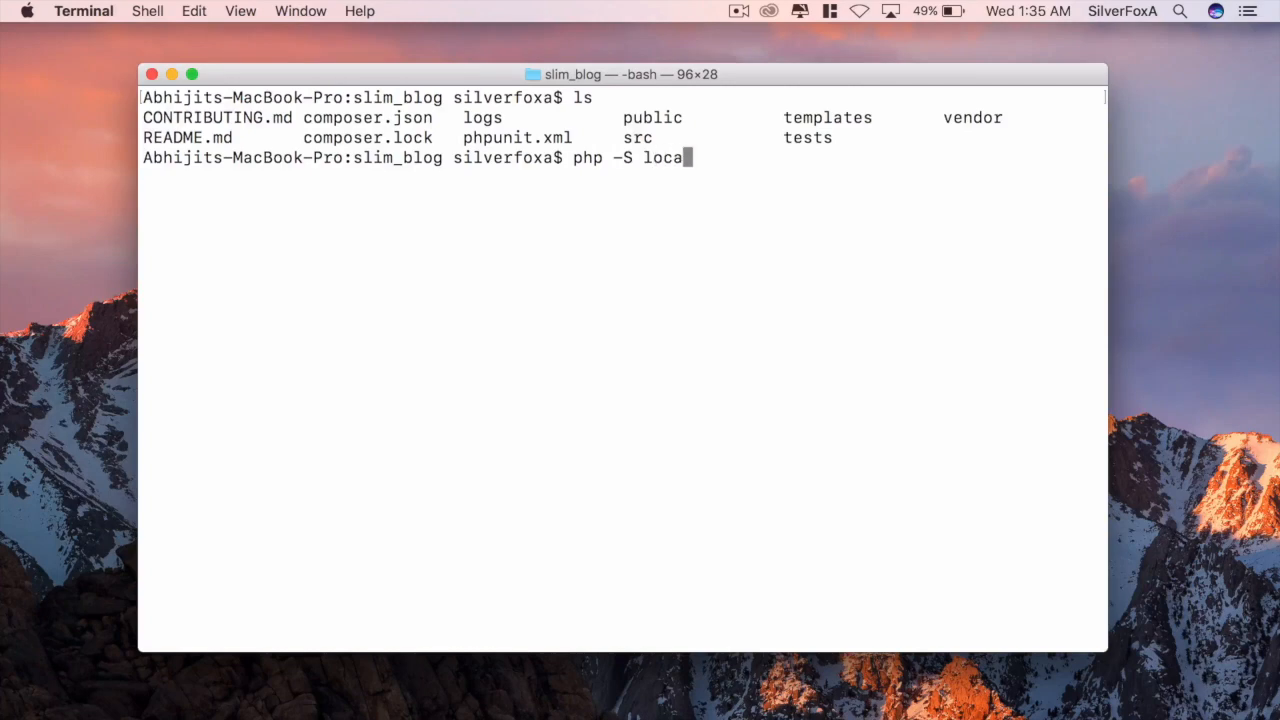
pyautogui.write('lhost:8')
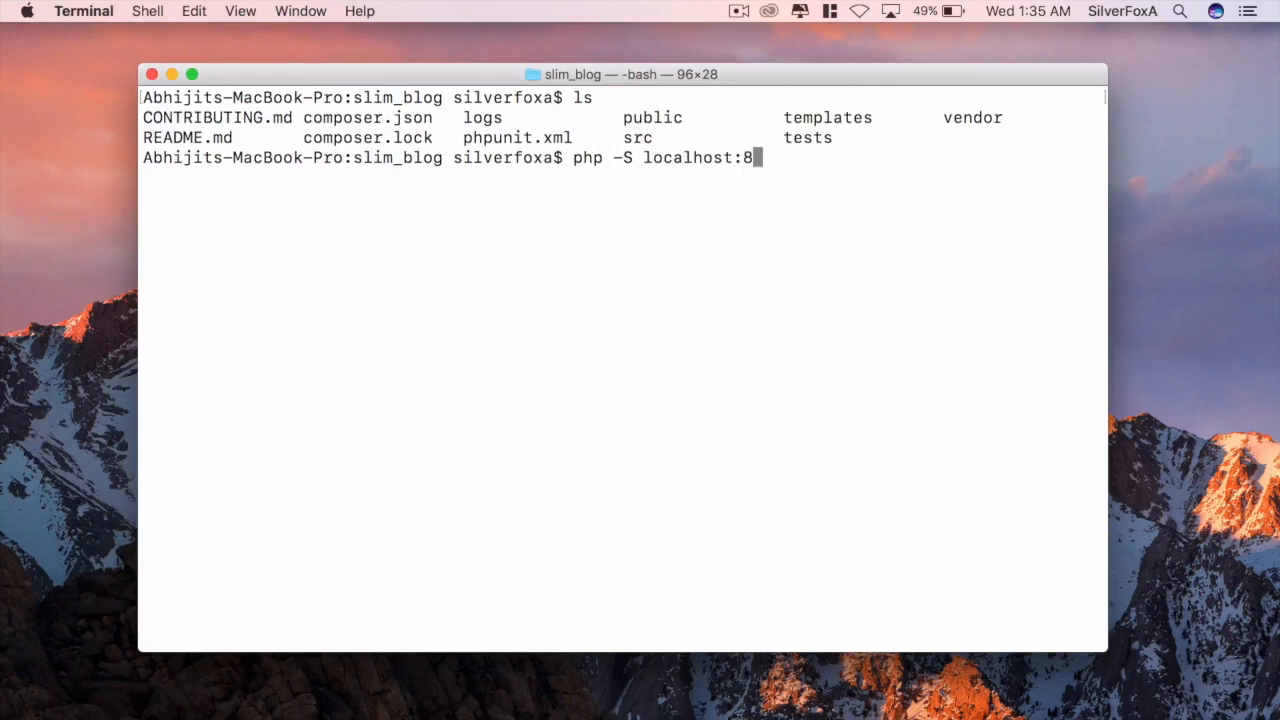
pyautogui.write('000')
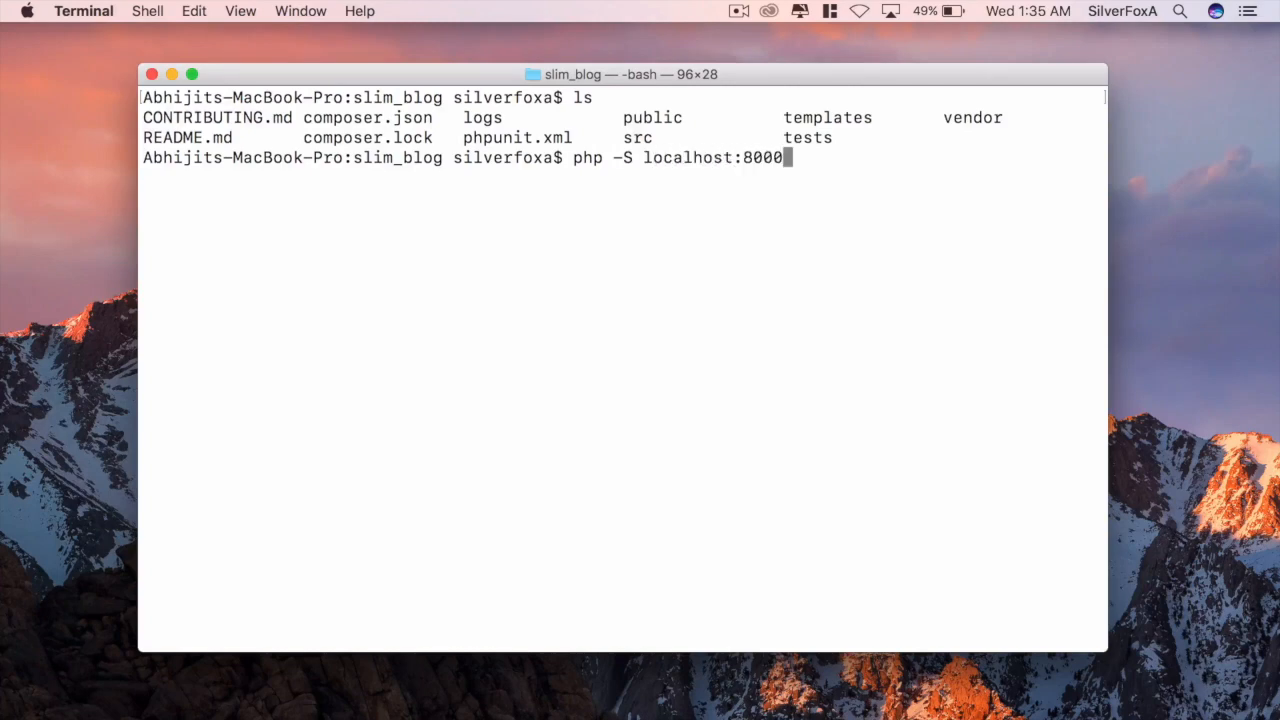
pyautogui.press('Return')
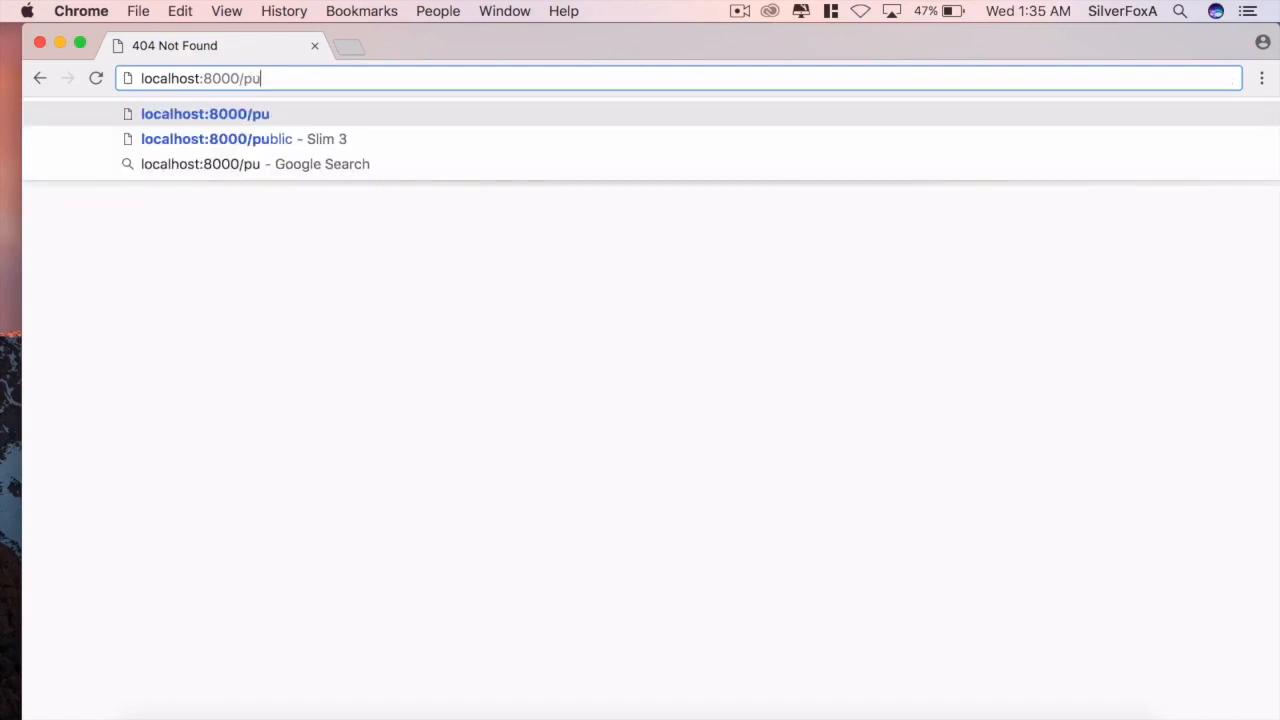
pyautogui.click(244, 140)
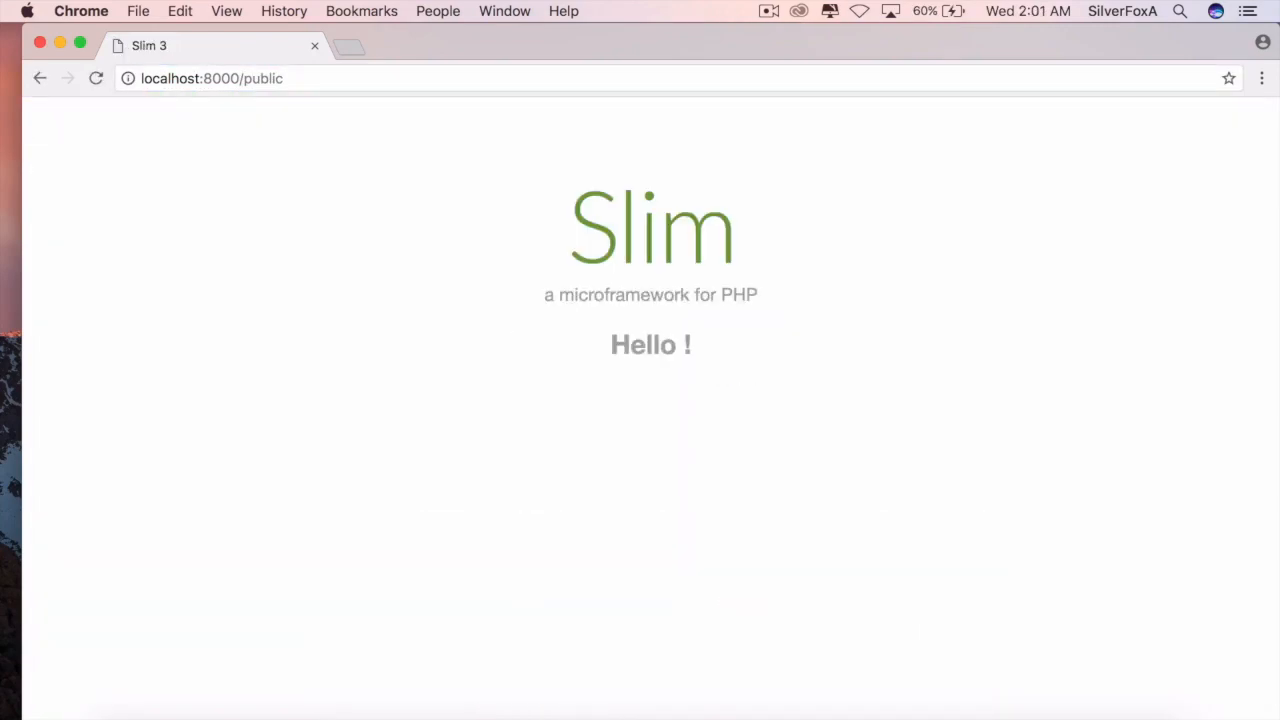
pyautogui.moveTo(408, 376)
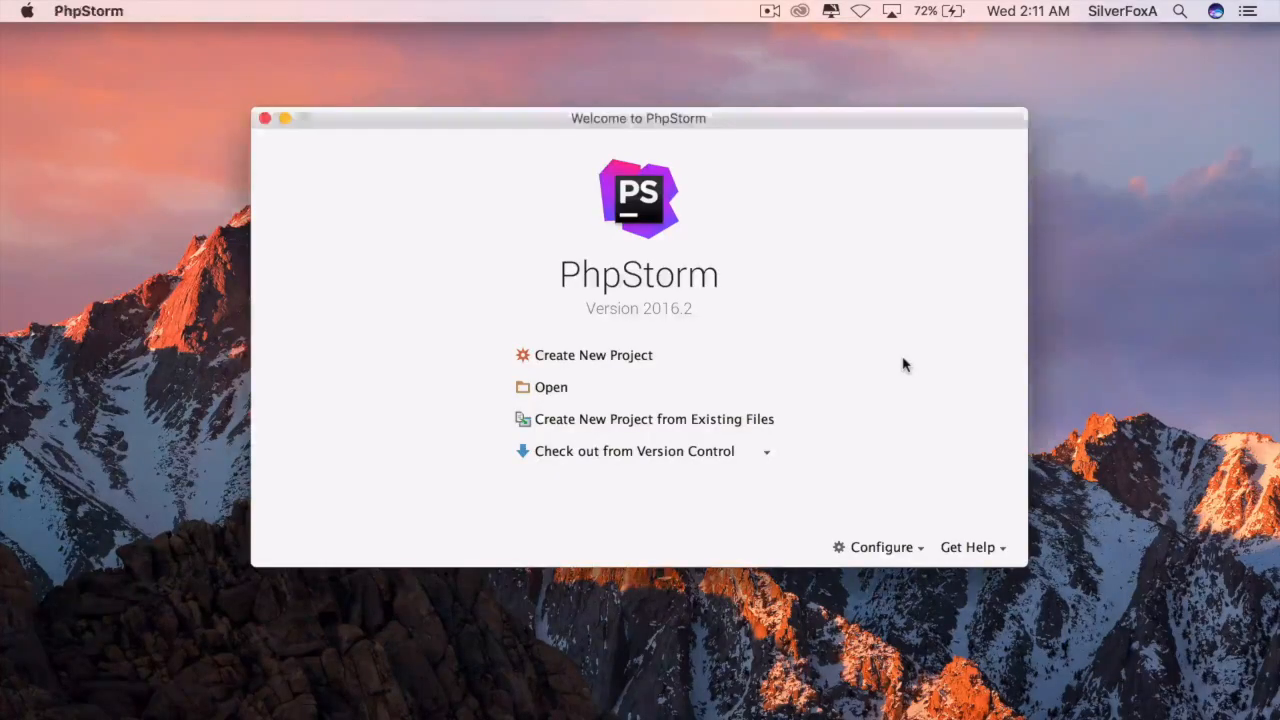
pyautogui.moveTo(562, 404)
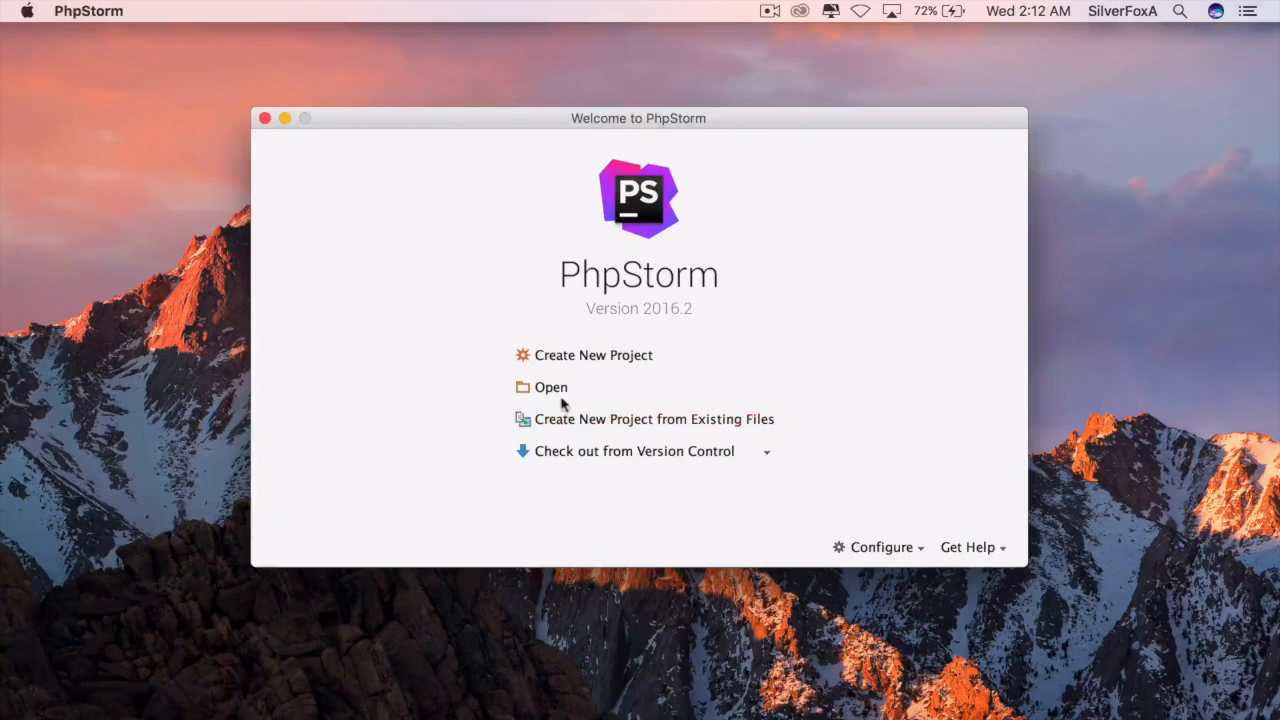
# Open Documents/silverFoxA/tutorial/Slim-tuto/slim_blog as the project and expand its public folder
pyautogui.click(550, 388)
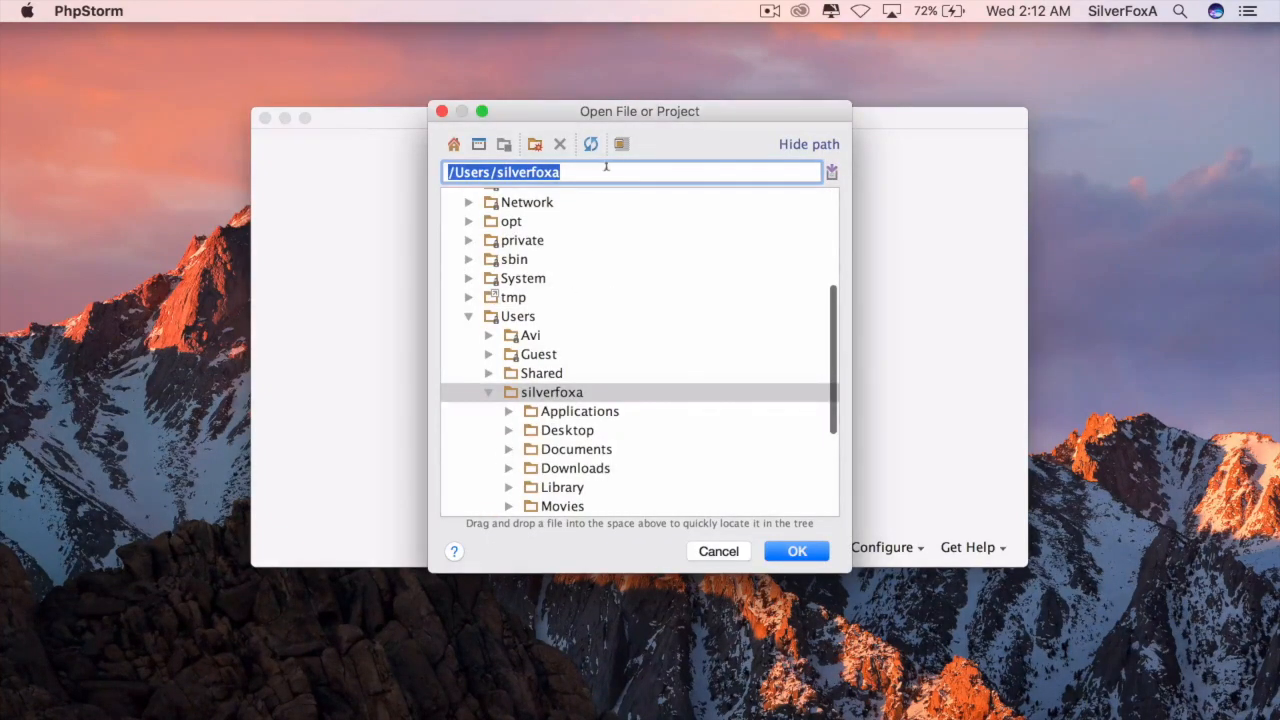
pyautogui.click(508, 448)
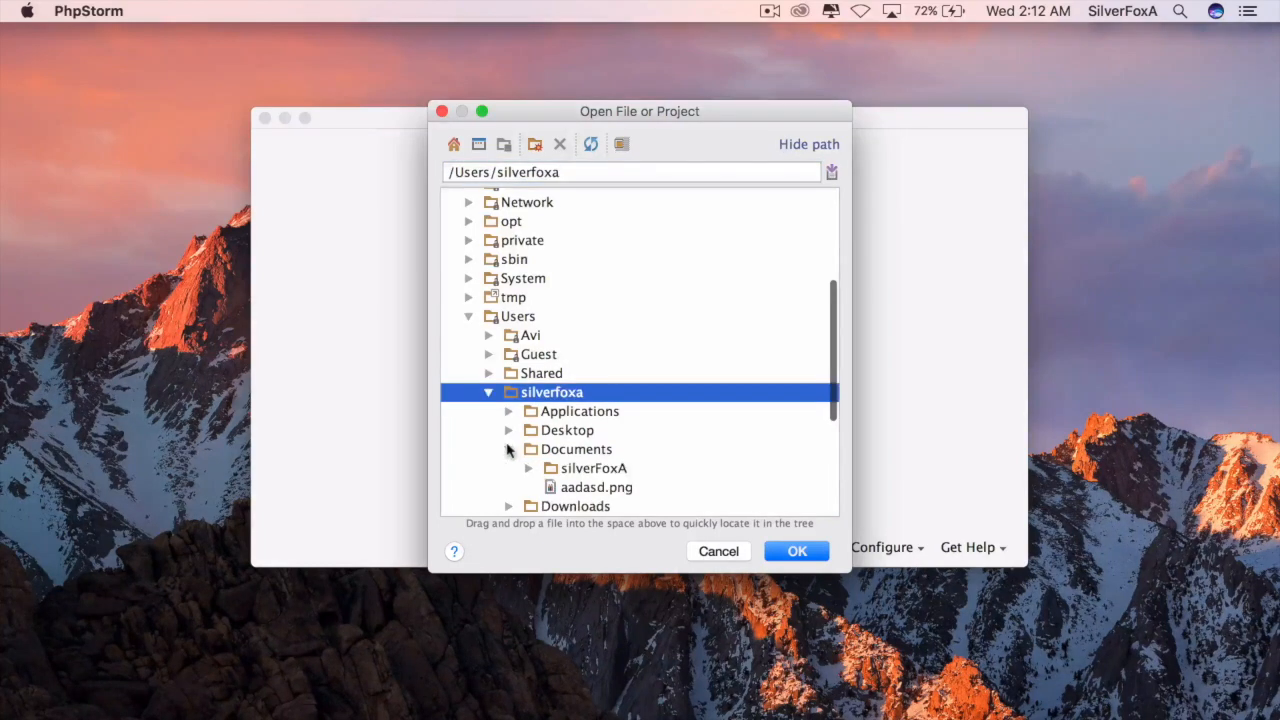
pyautogui.click(528, 468)
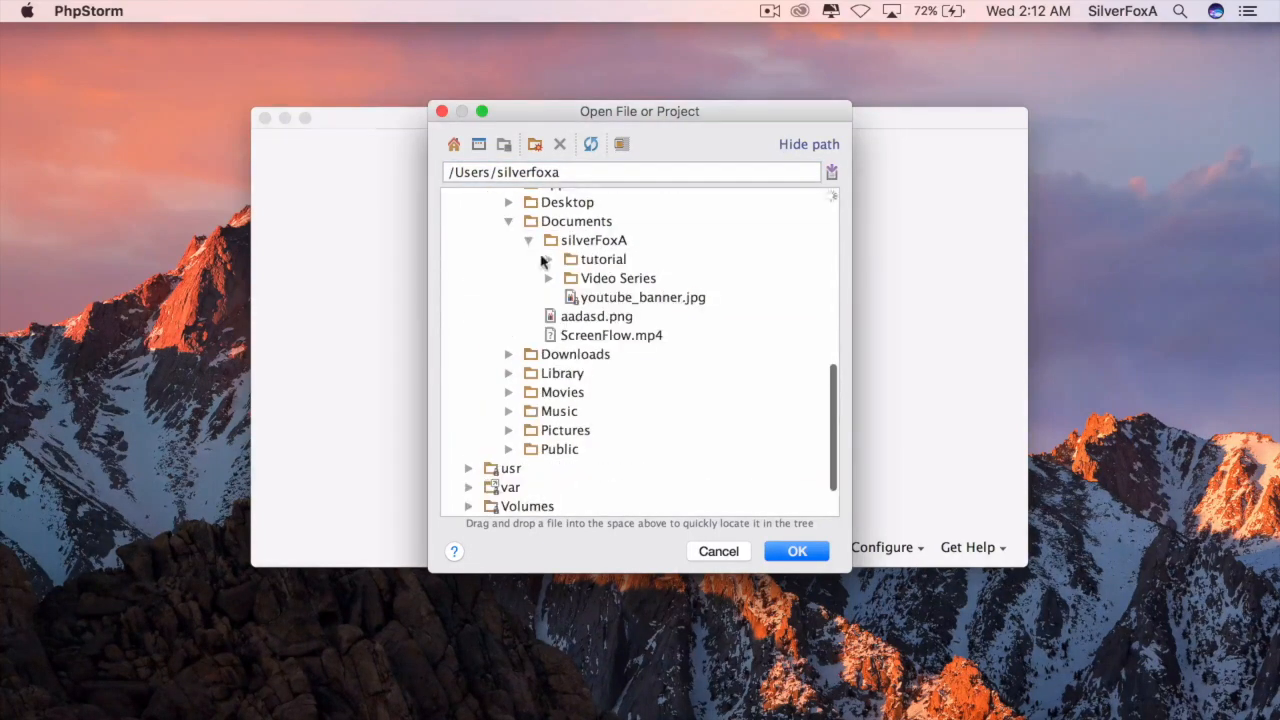
pyautogui.click(548, 260)
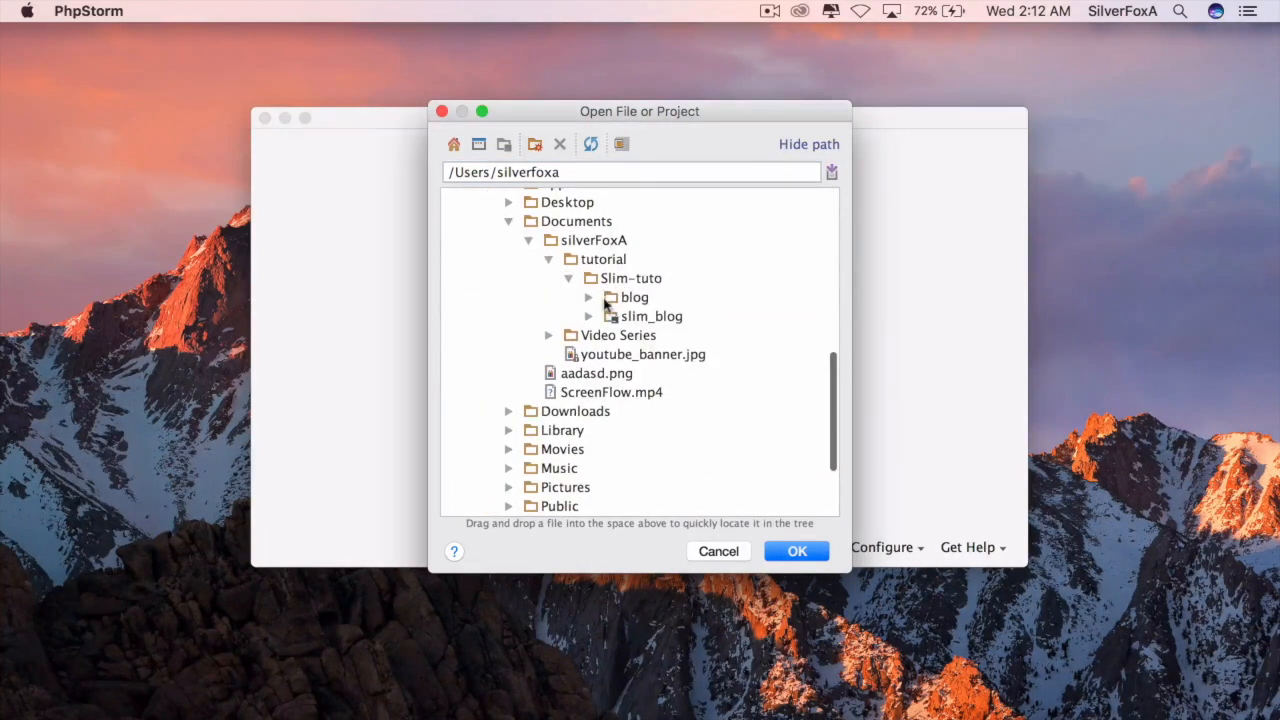
pyautogui.click(796, 552)
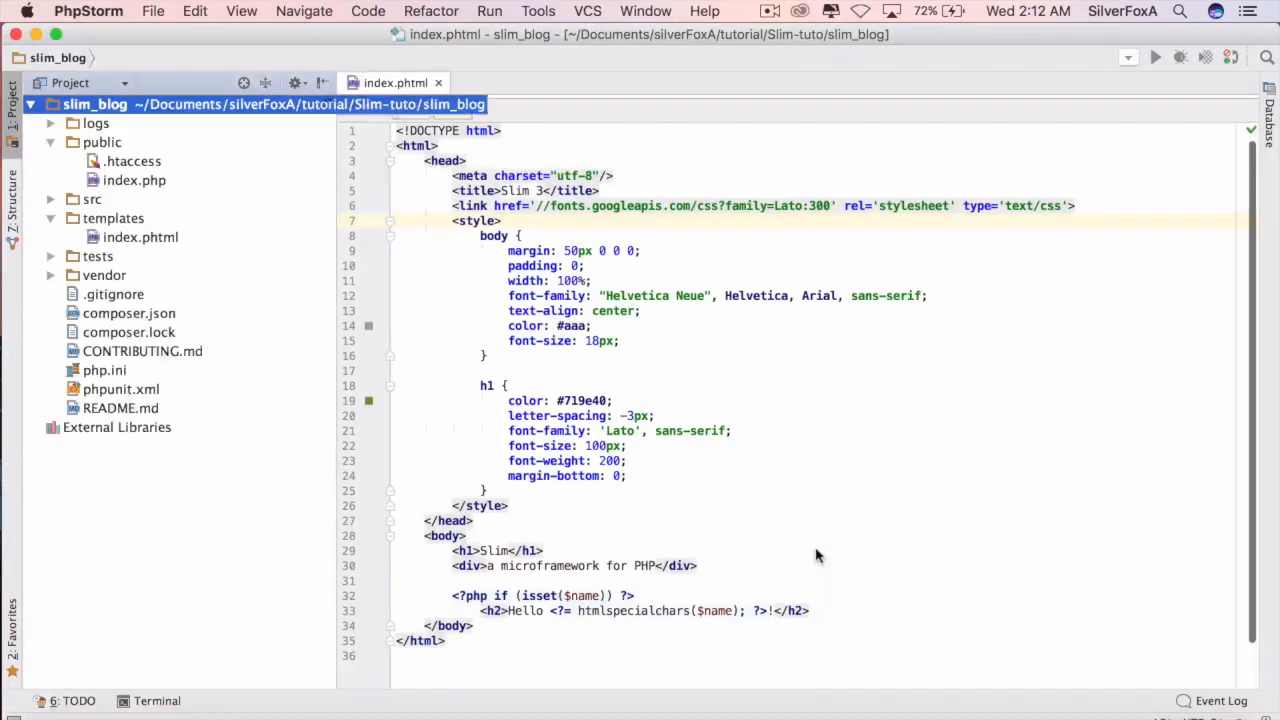
pyautogui.click(436, 82)
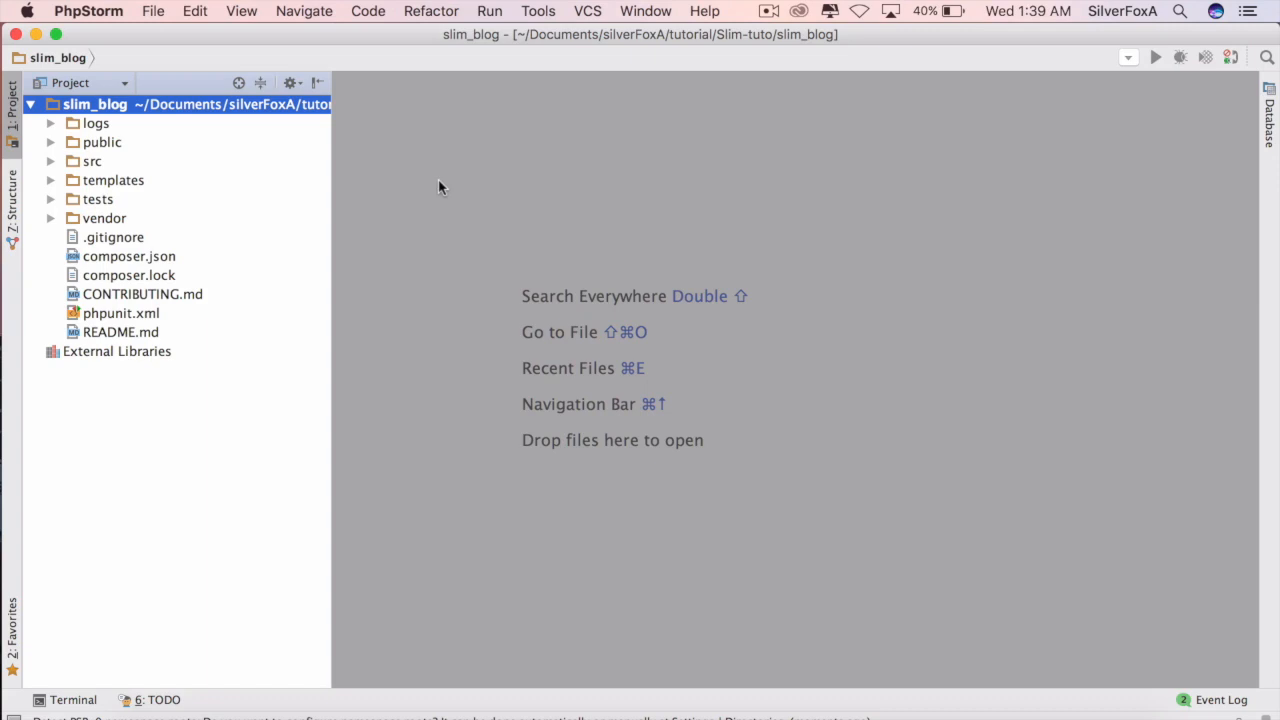
pyautogui.moveTo(108, 142)
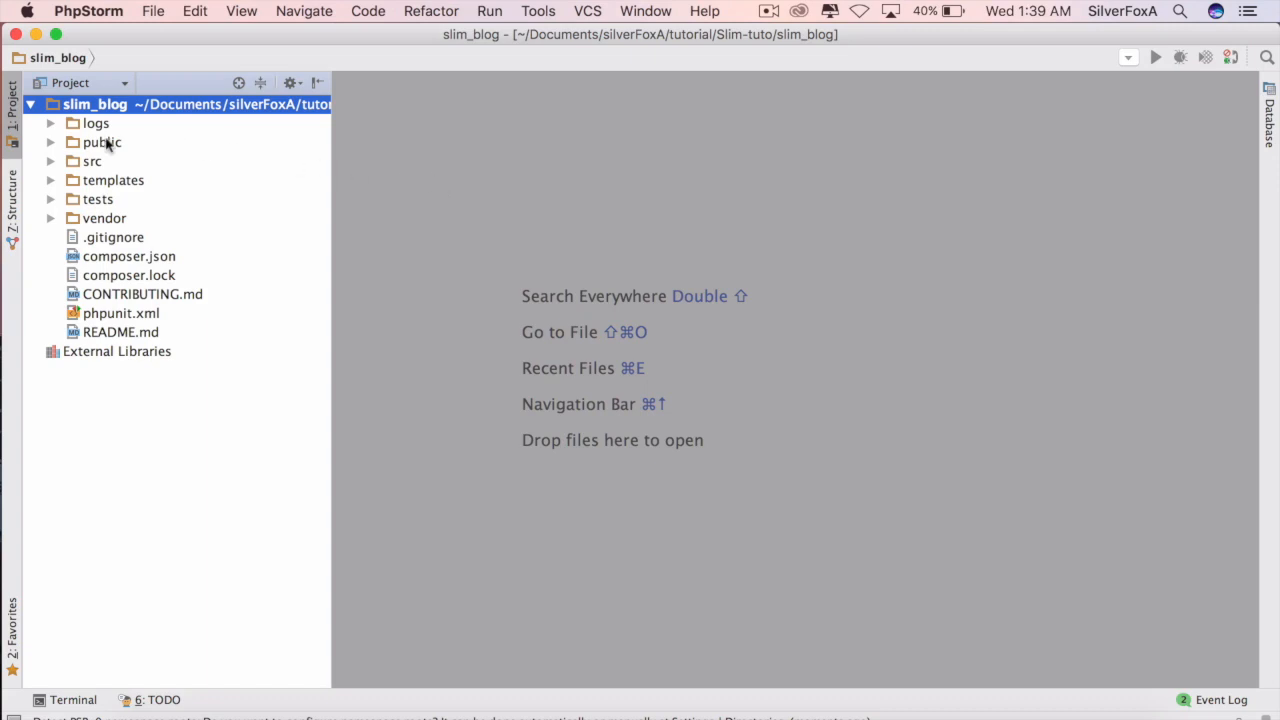
pyautogui.moveTo(52, 160)
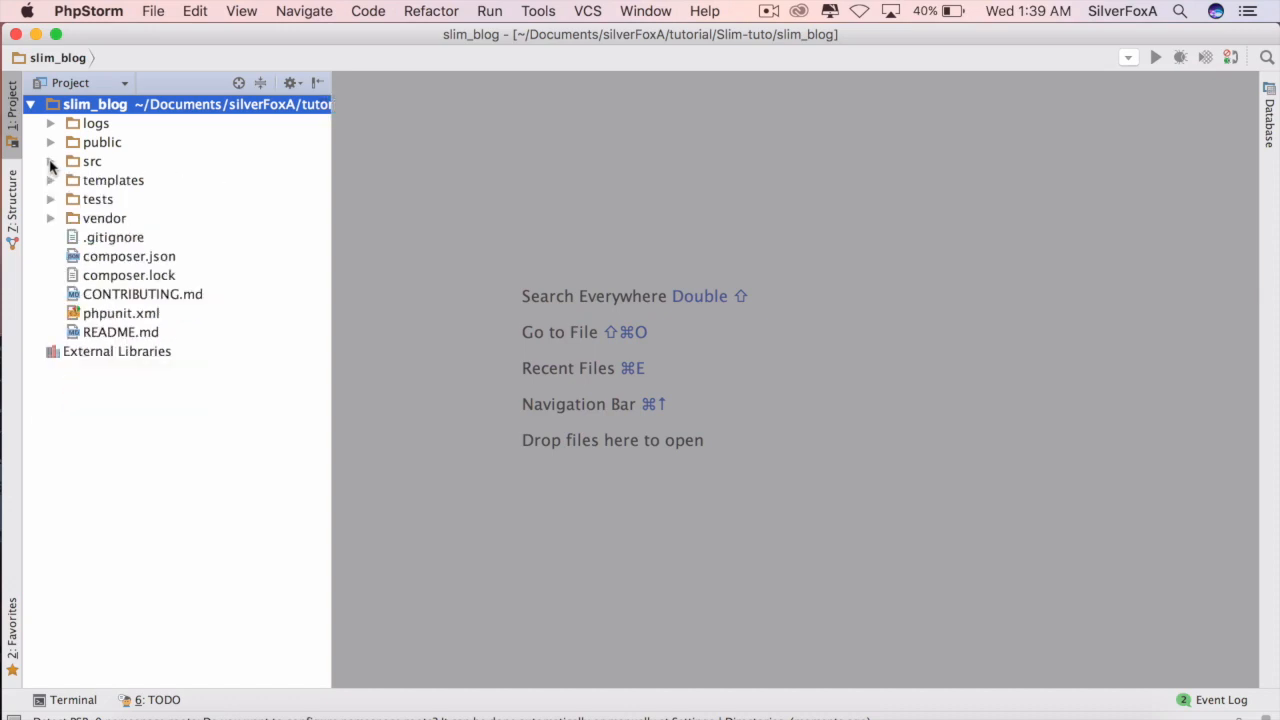
pyautogui.click(52, 142)
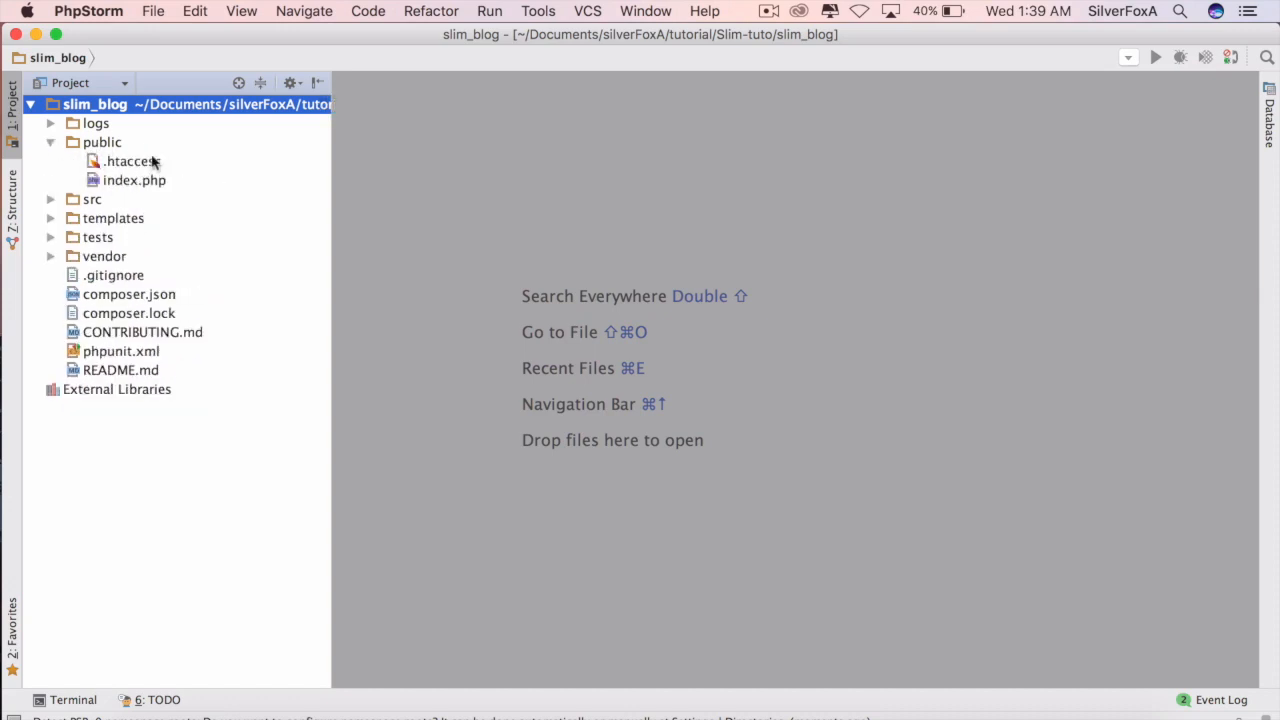
pyautogui.moveTo(130, 184)
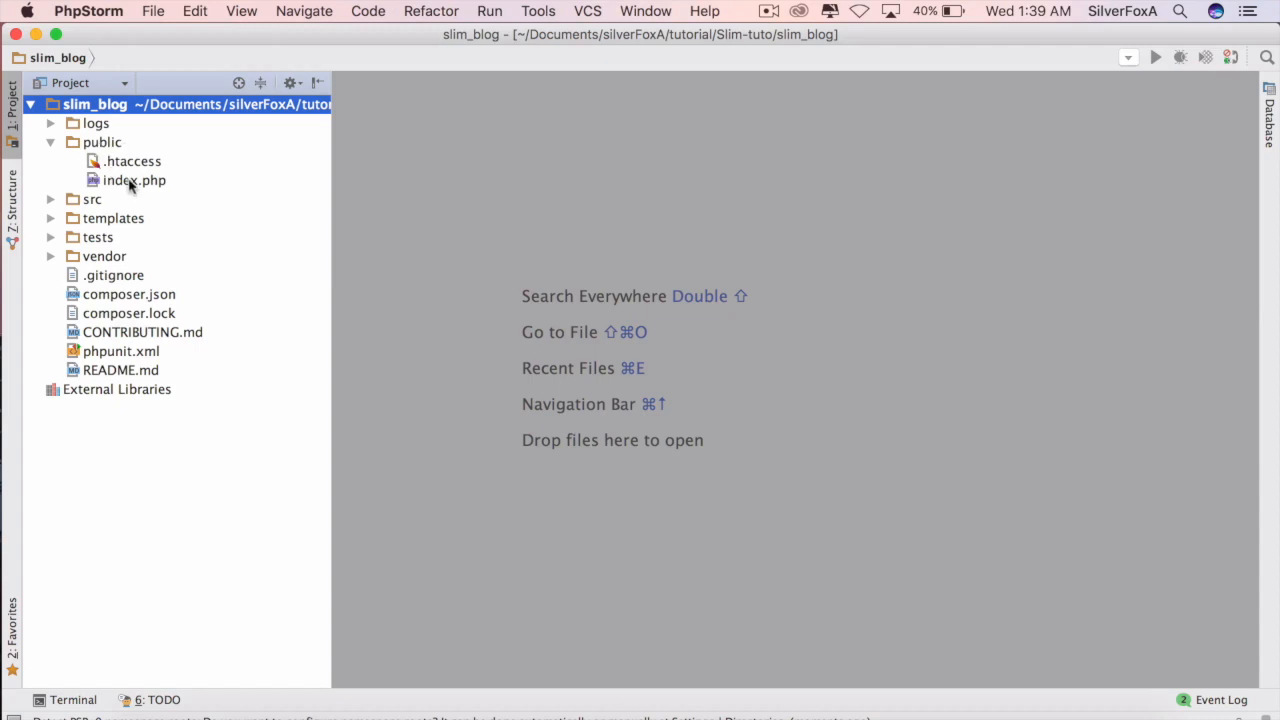
# Open public/index.php and then src/routes.php from its require line
pyautogui.doubleClick(132, 180)
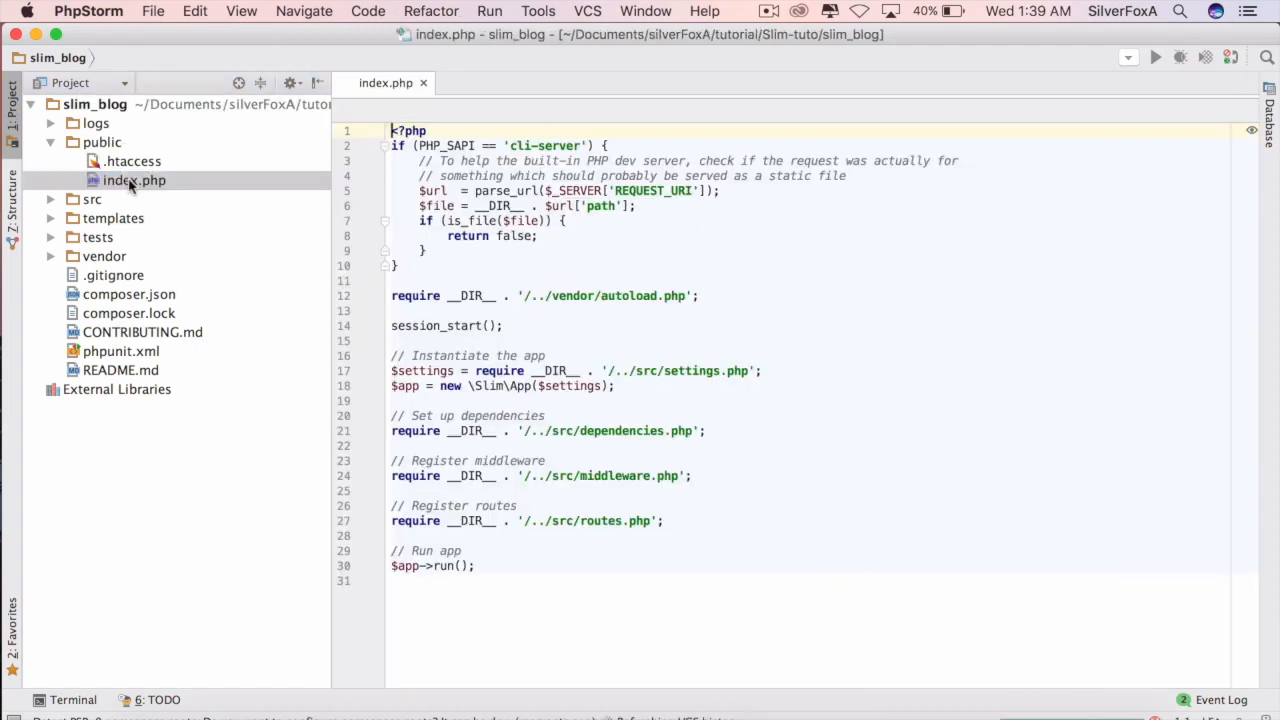
pyautogui.click(134, 180)
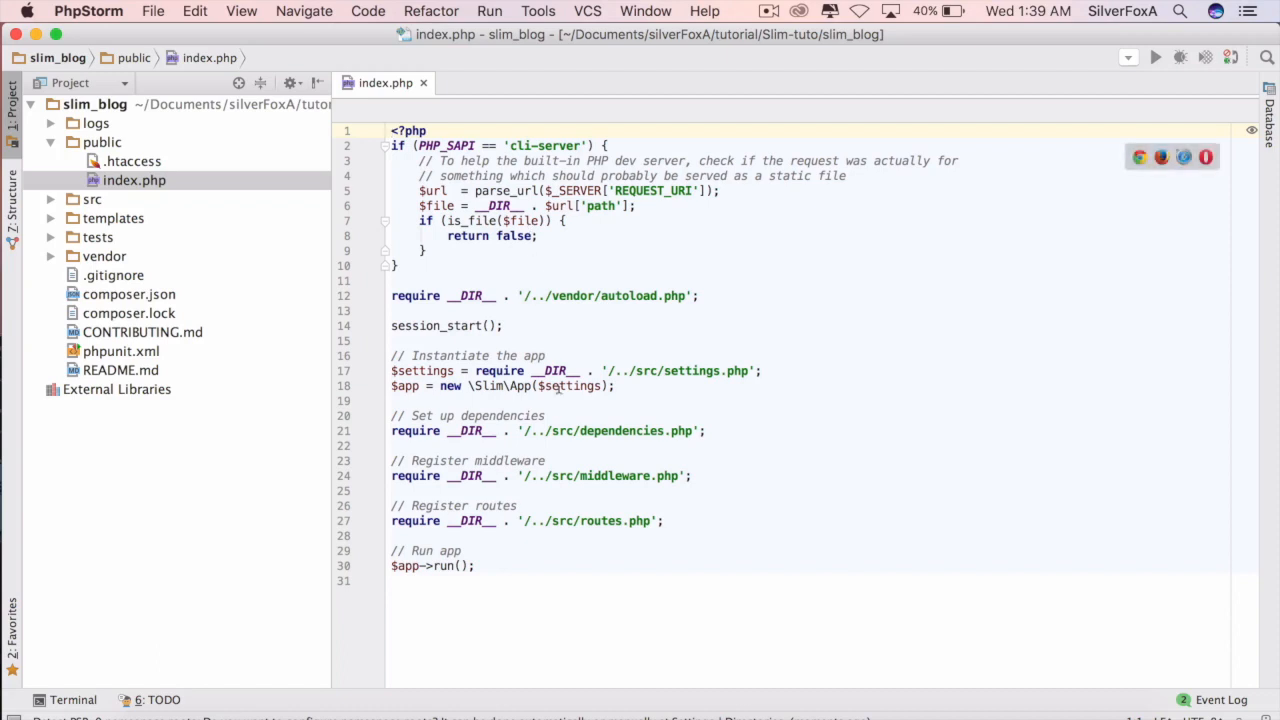
pyautogui.moveTo(590, 322)
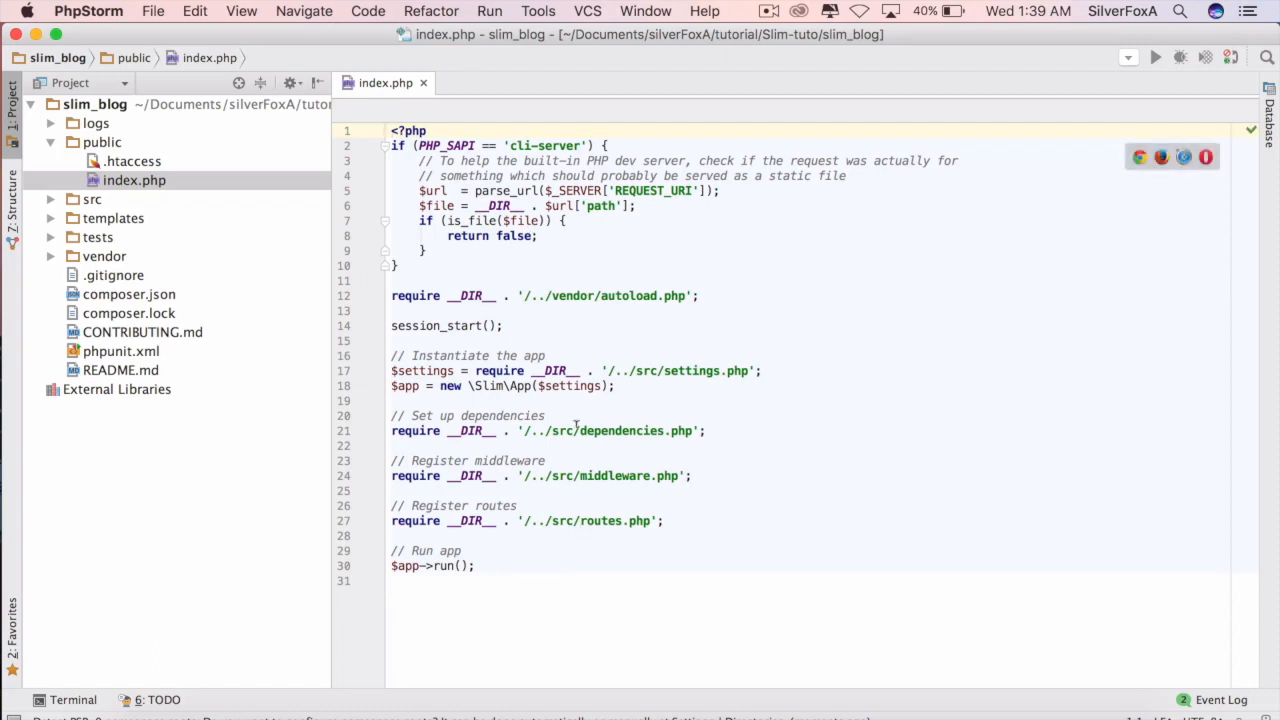
pyautogui.click(584, 520)
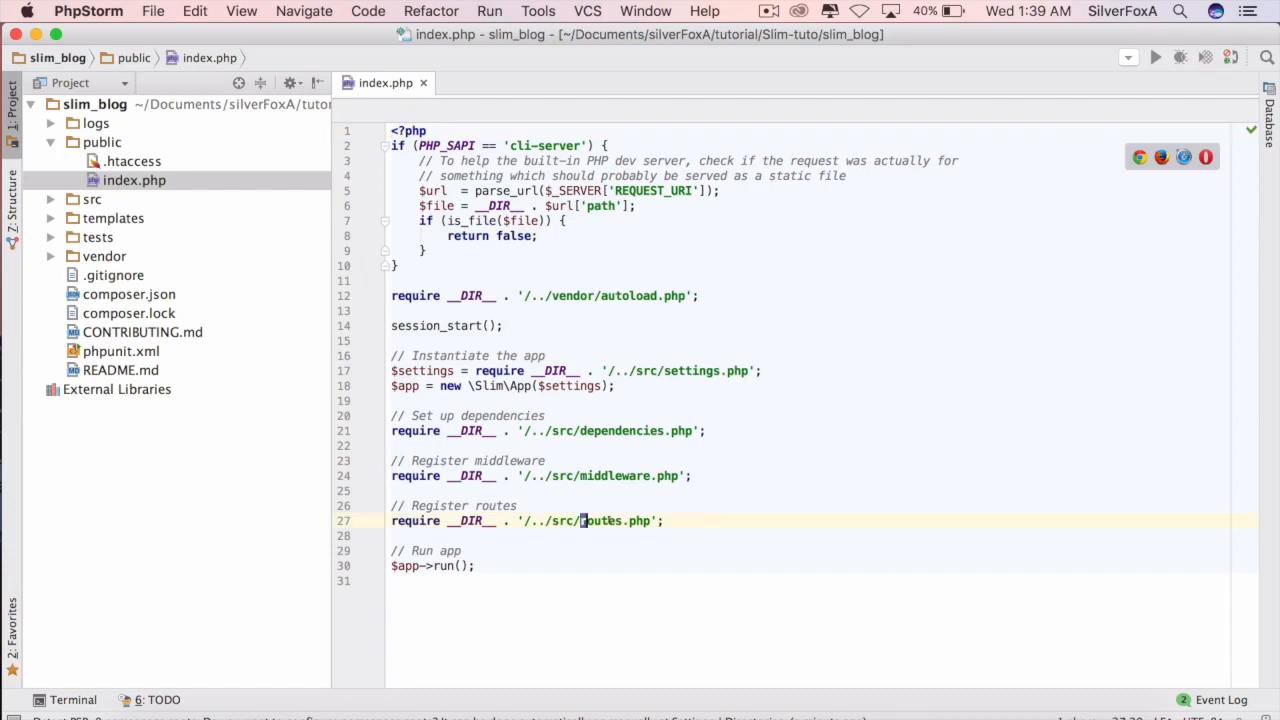
pyautogui.doubleClick(600, 520)
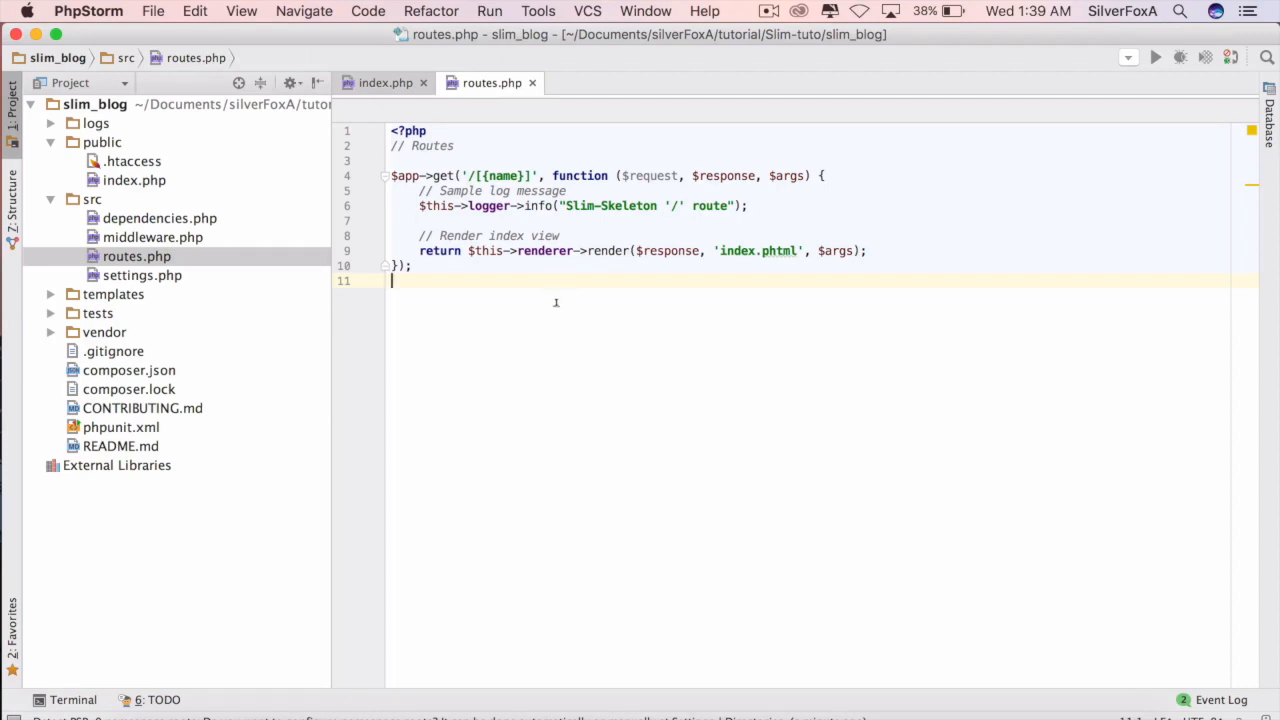
pyautogui.moveTo(556, 304)
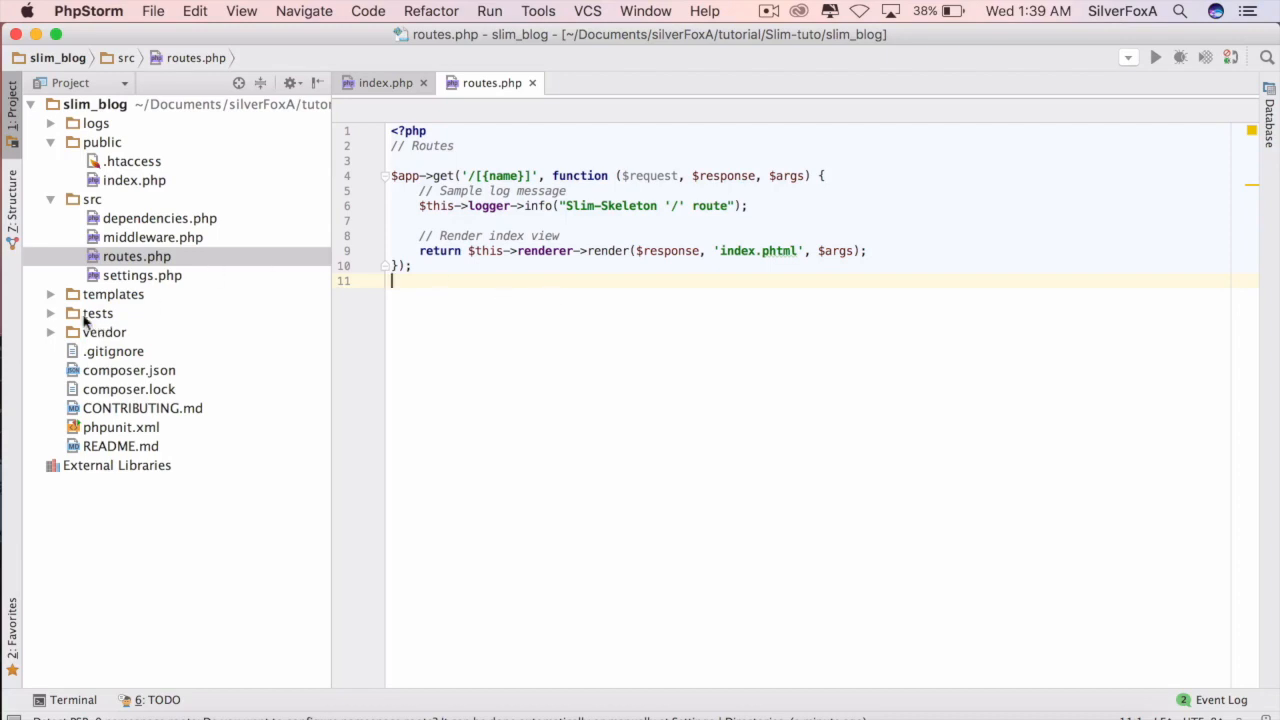
# Expand the templates folder and open index.phtml in the editor
pyautogui.click(50, 294)
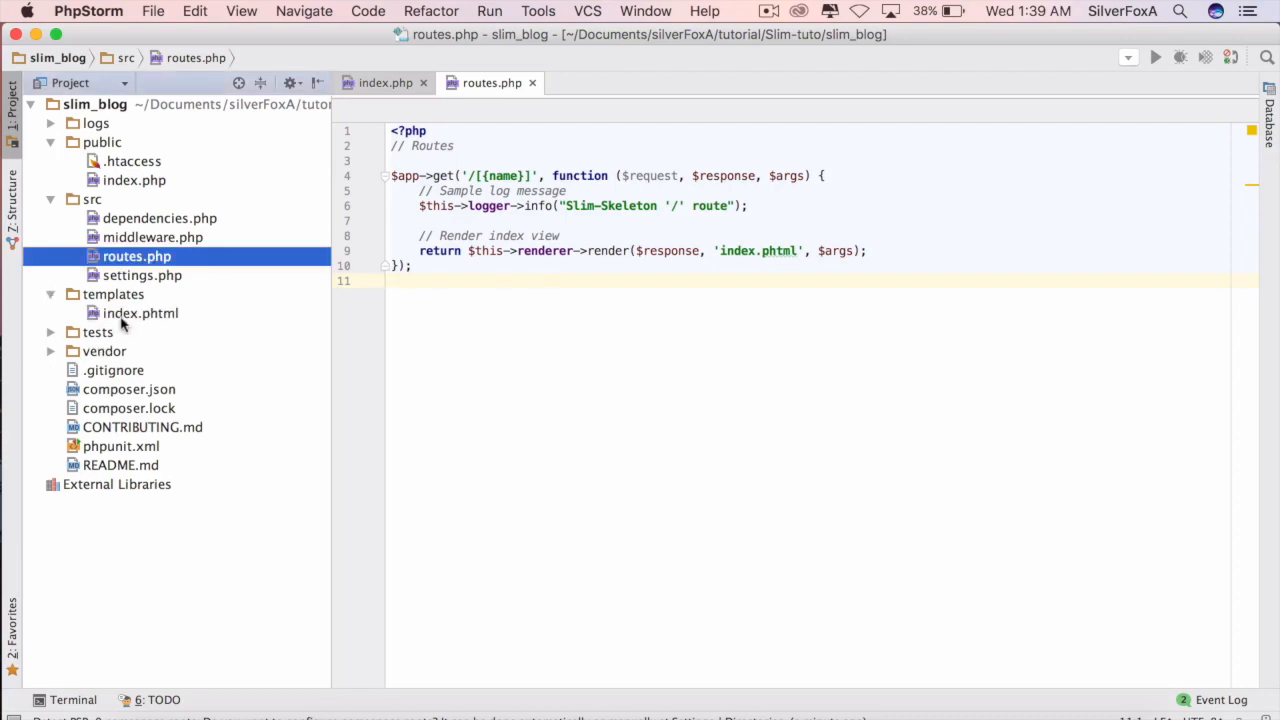
pyautogui.moveTo(116, 300)
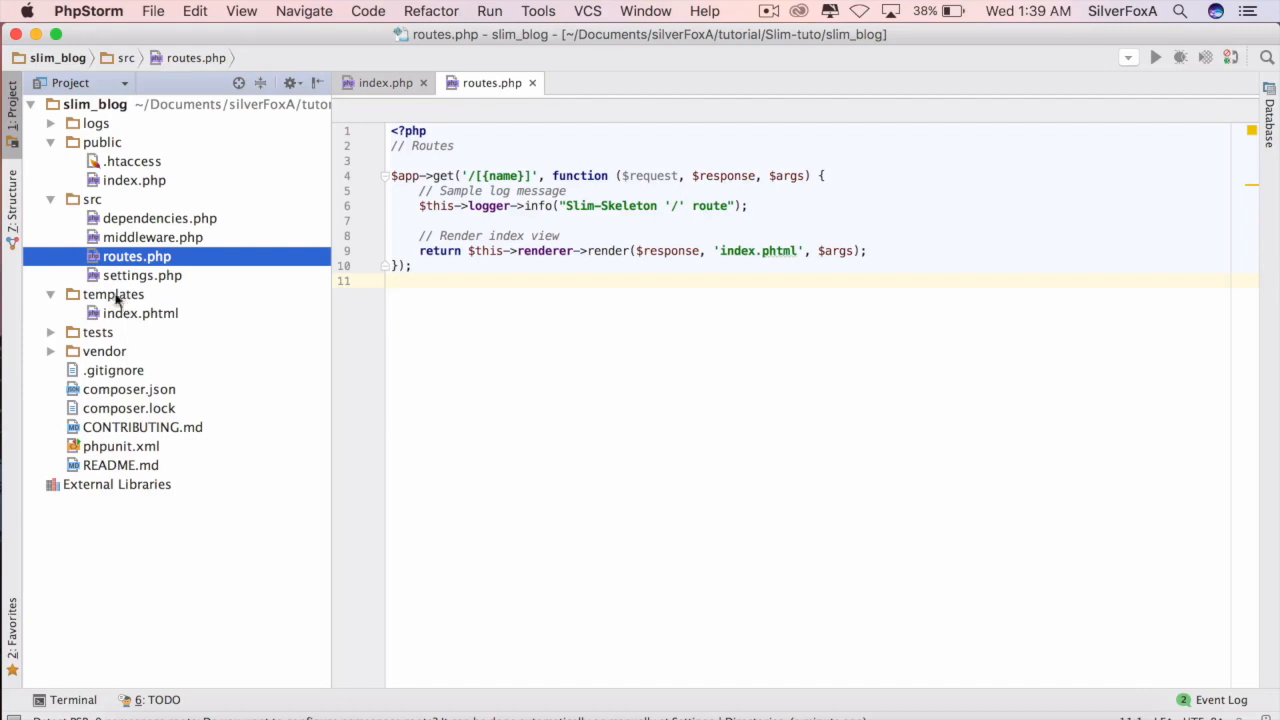
pyautogui.moveTo(116, 312)
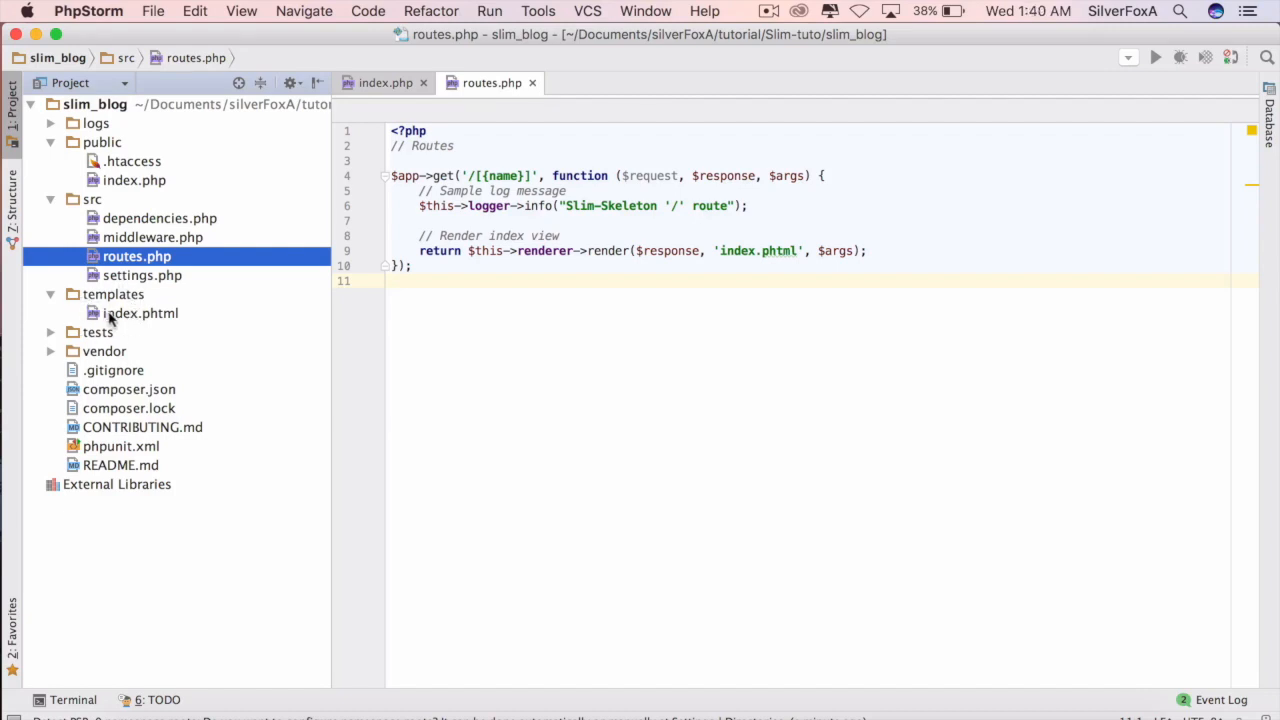
pyautogui.doubleClick(140, 312)
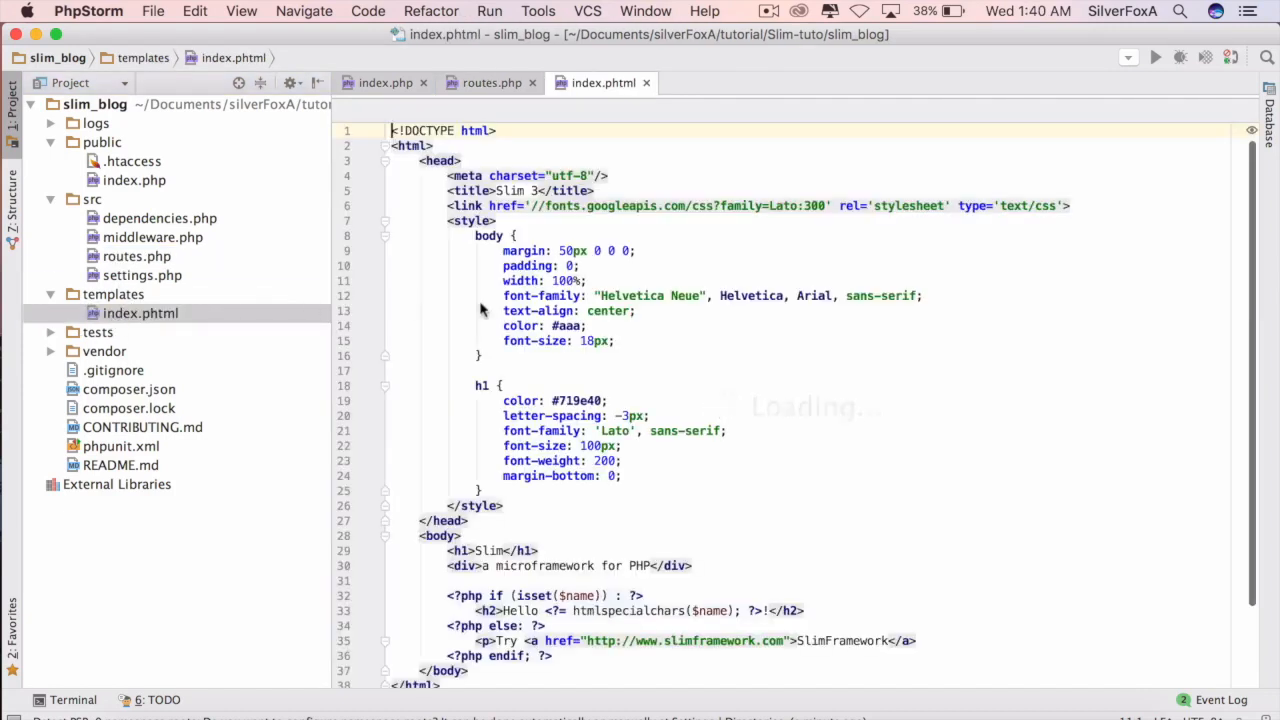
# Scroll through the index.phtml template to read its welcome-page HTML
pyautogui.scroll(-3)
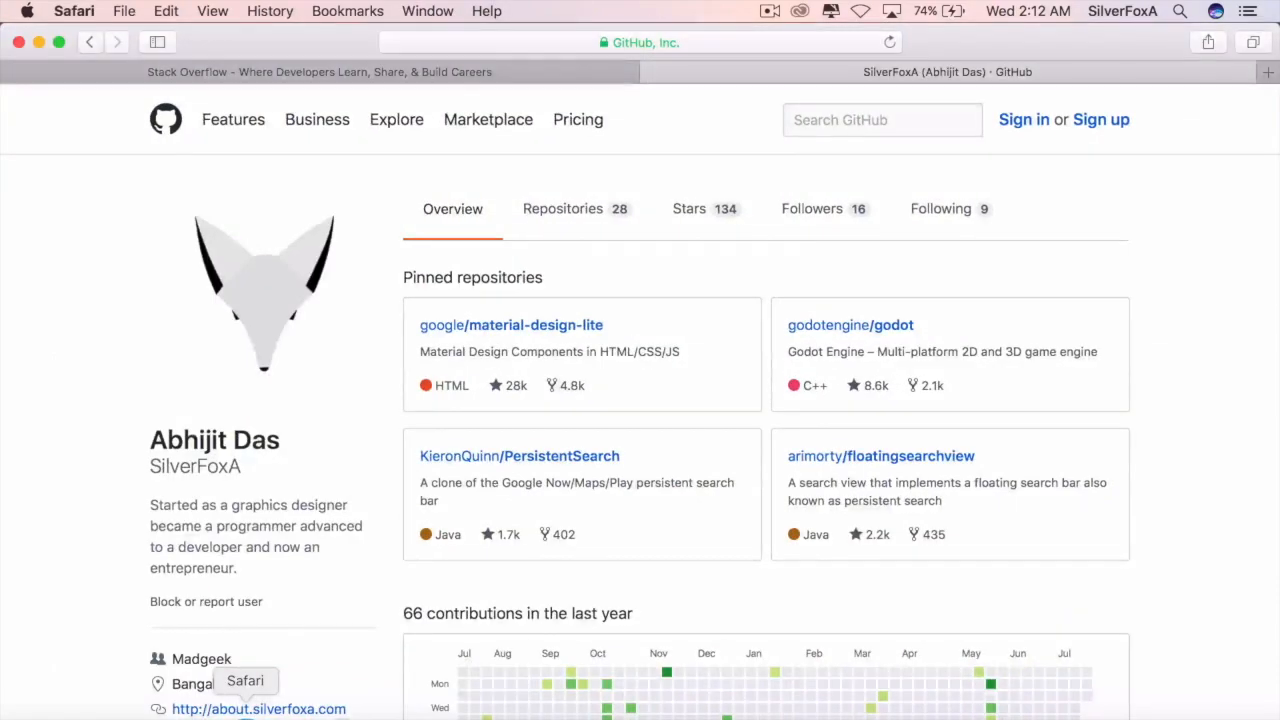
pyautogui.click(640, 42)
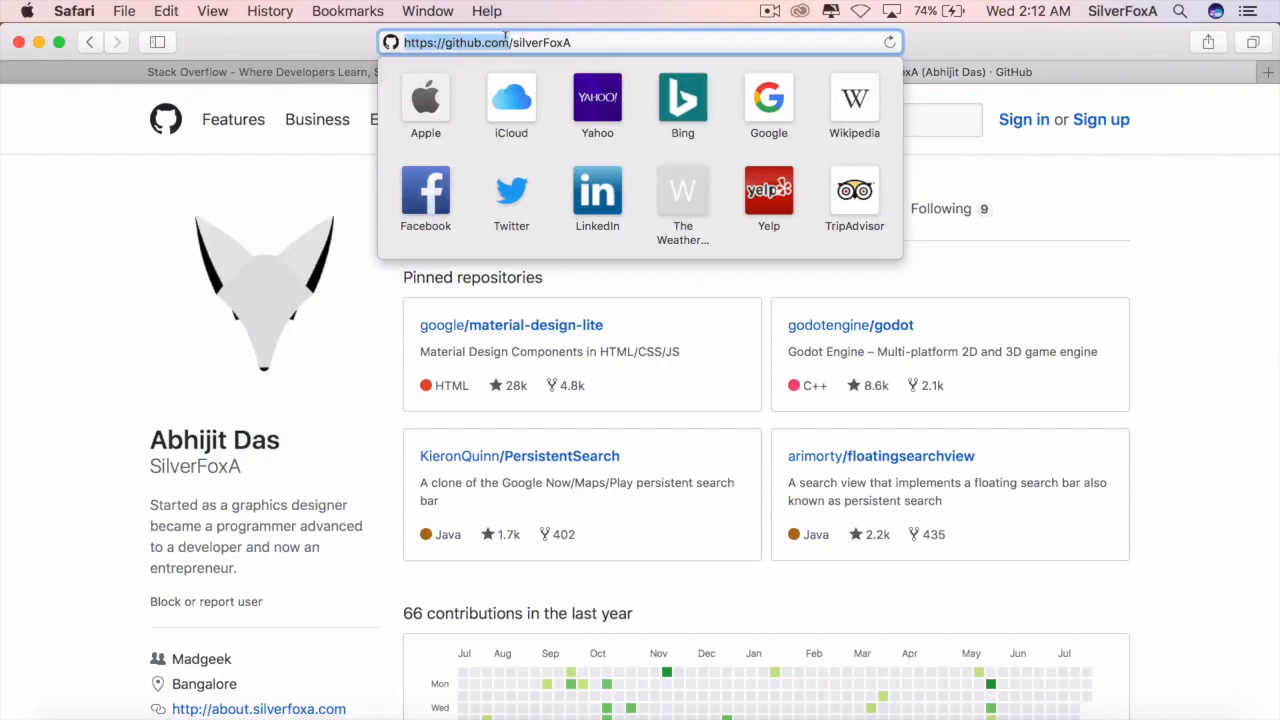
pyautogui.moveTo(1070, 224)
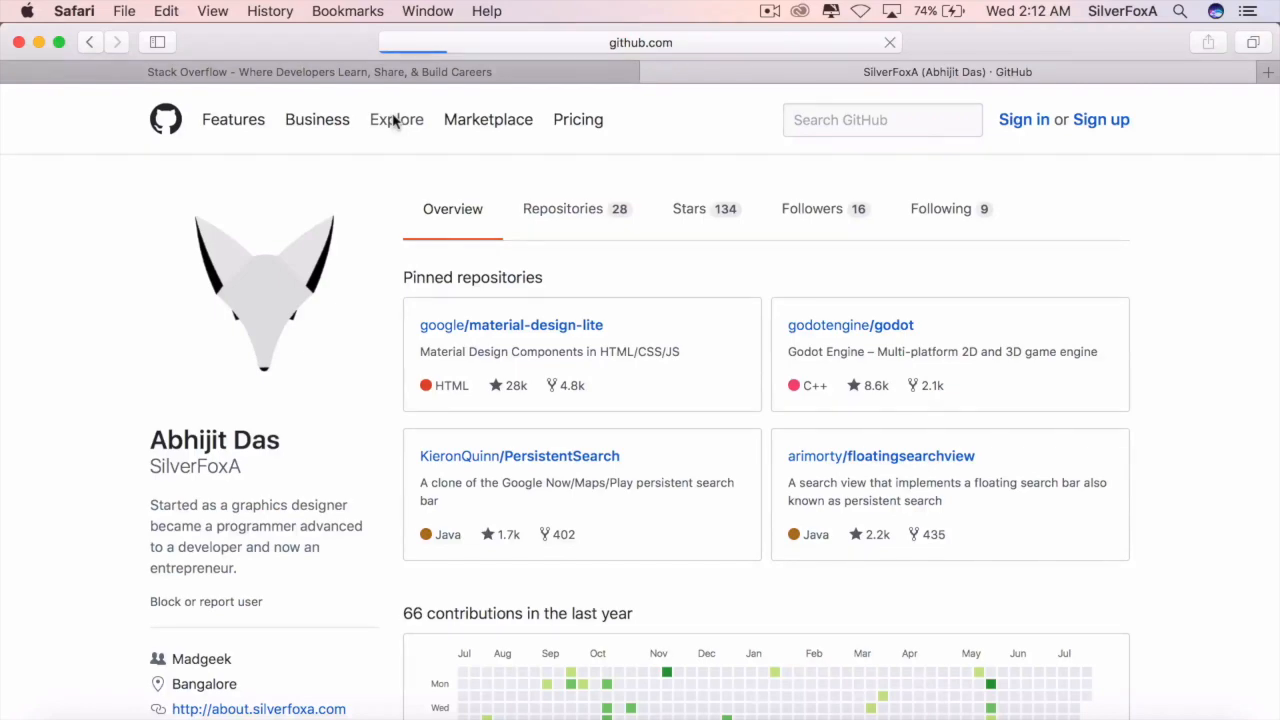
# Show GitHub's Explore page and browse its Project showcases
pyautogui.click(396, 120)
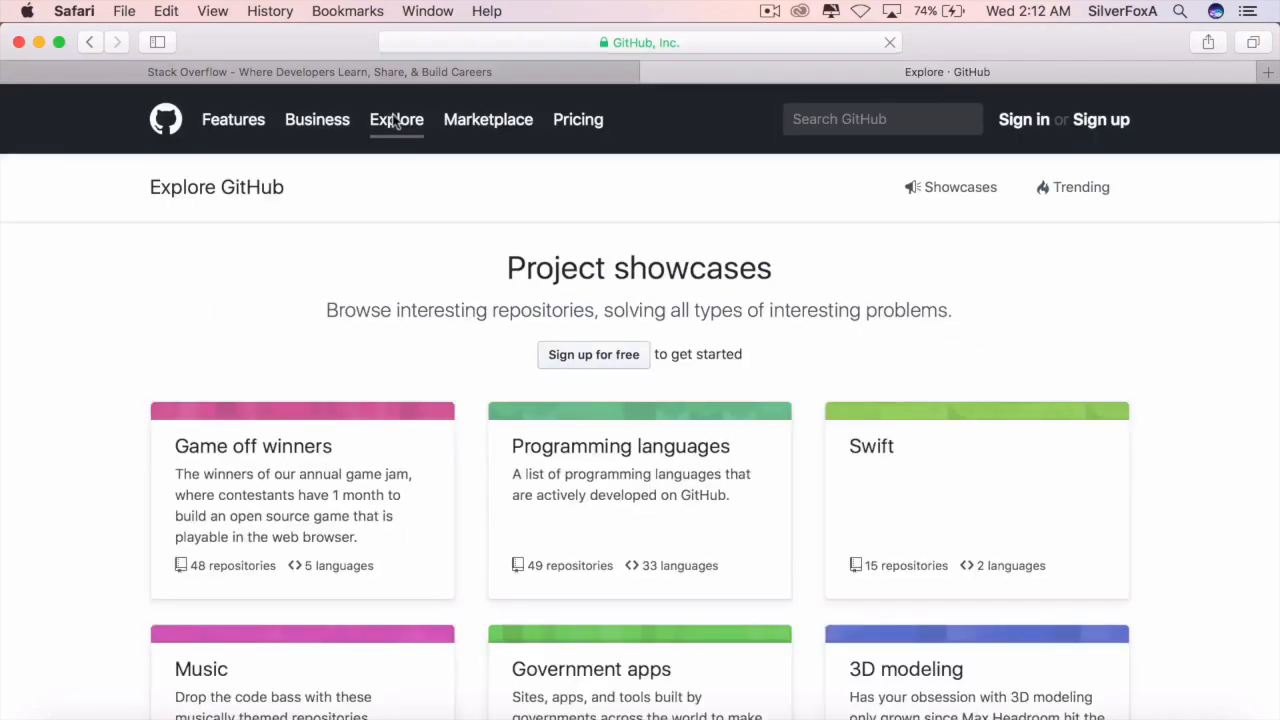
pyautogui.scroll(-3)
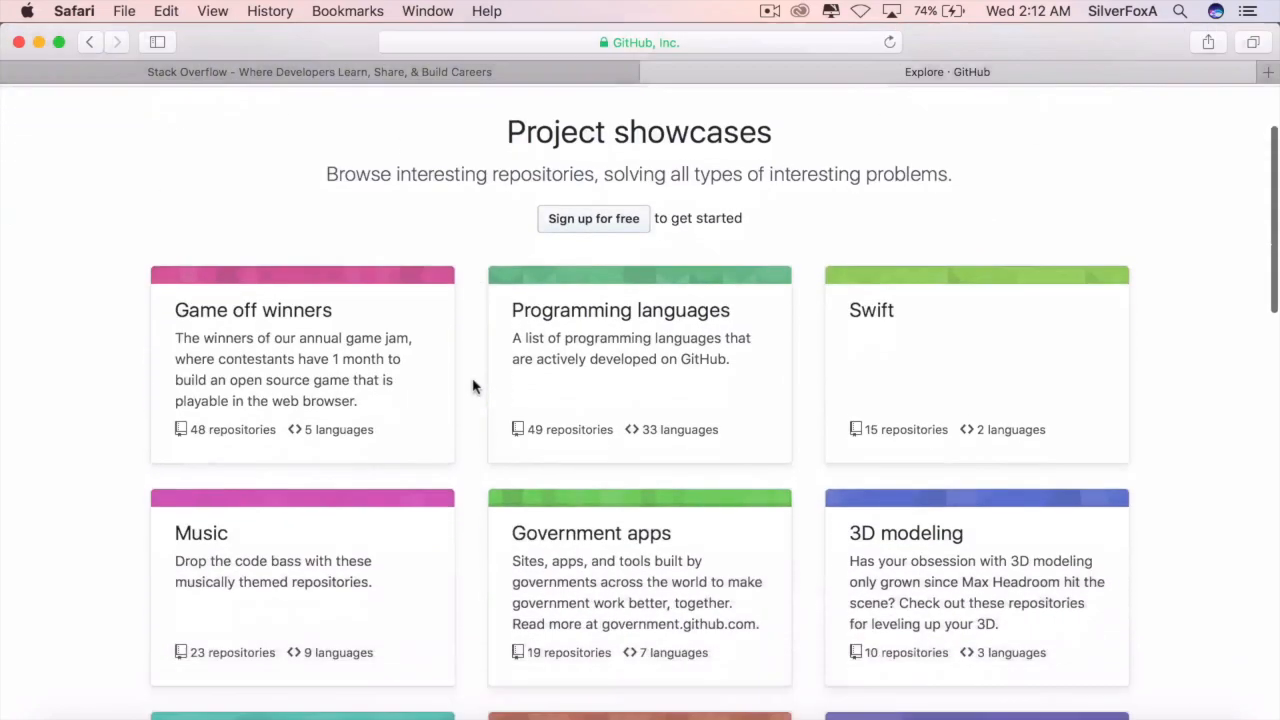
pyautogui.scroll(-3)
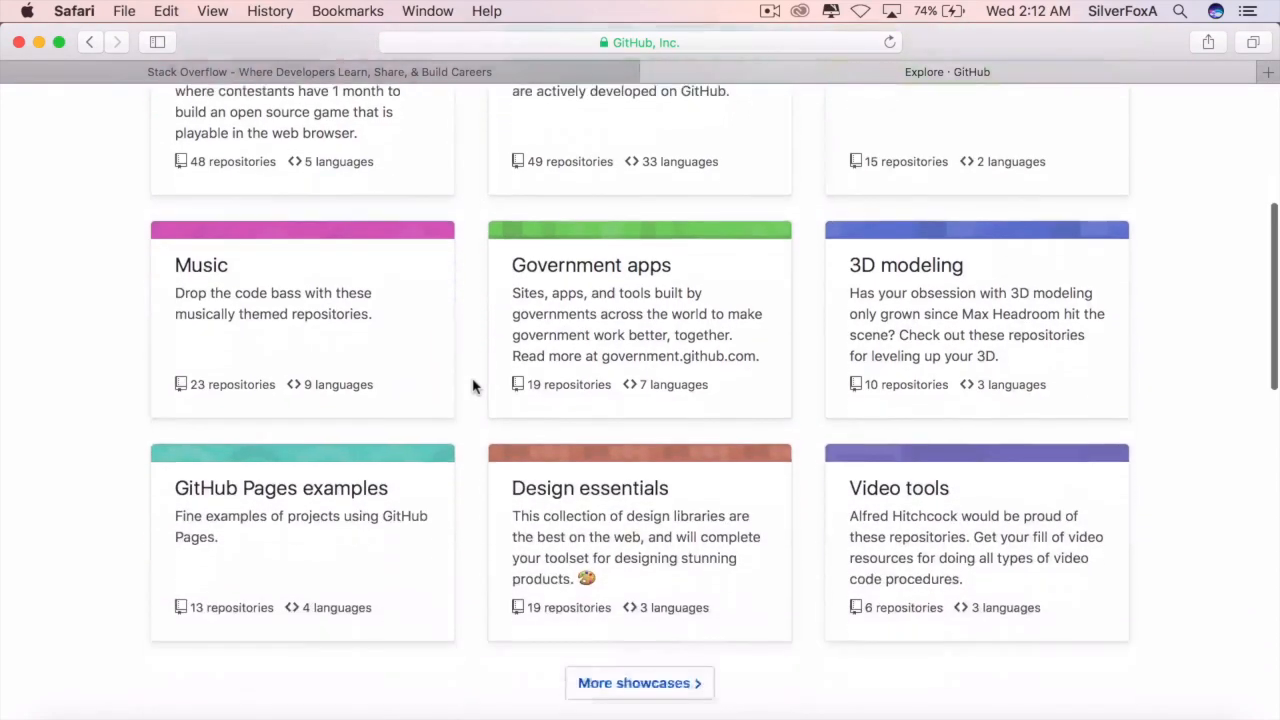
pyautogui.scroll(3)
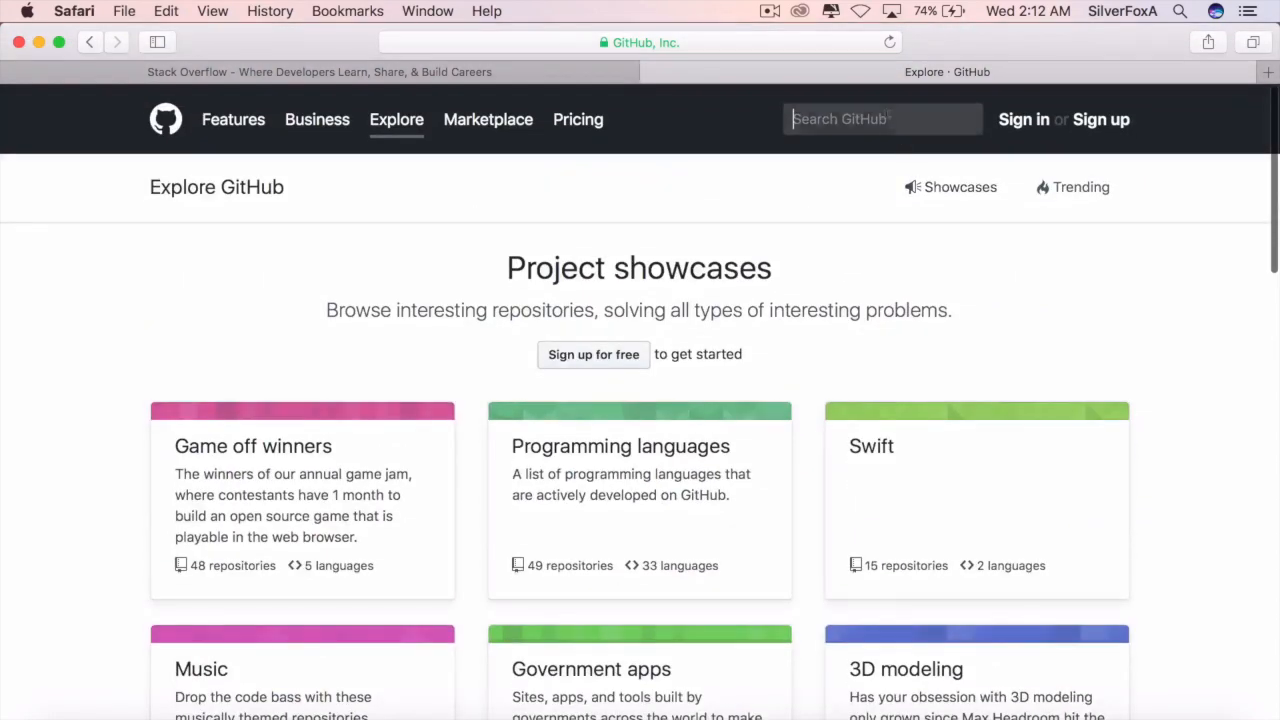
# Search GitHub for 'slim', browse the 9,112 repository results, then move to the Stack Overflow tab
pyautogui.write('slim')
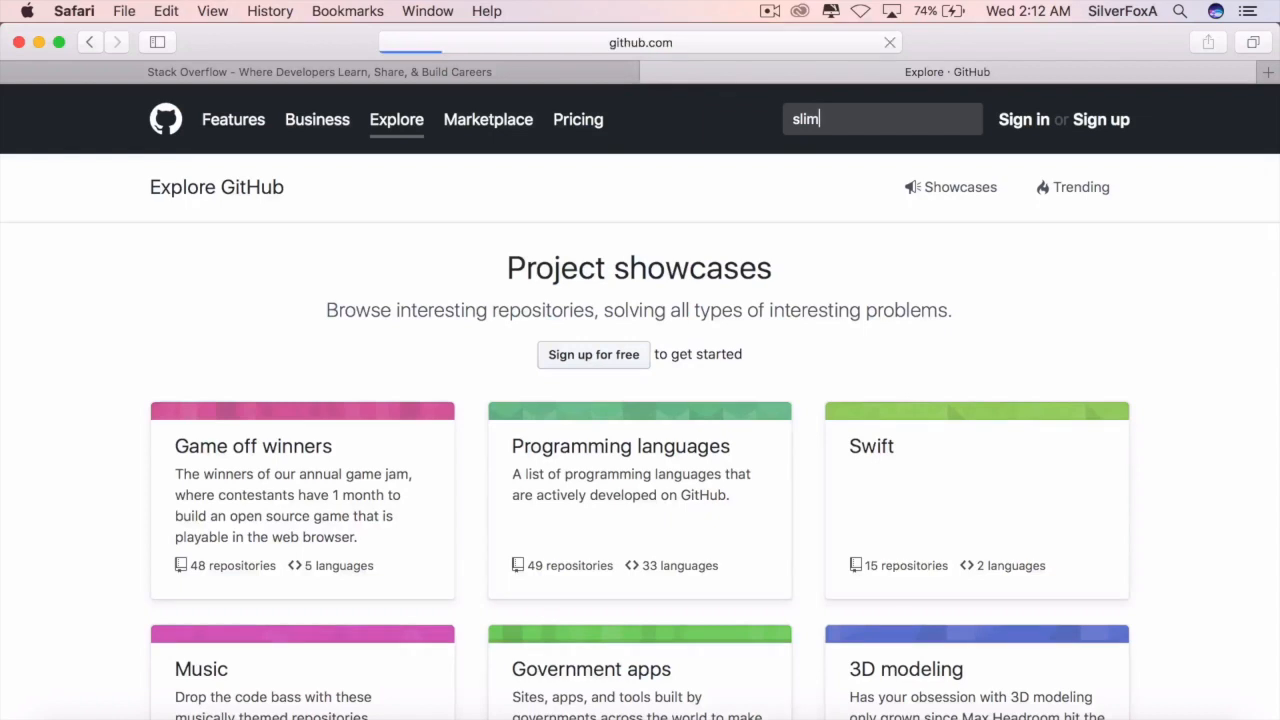
pyautogui.press('Return')
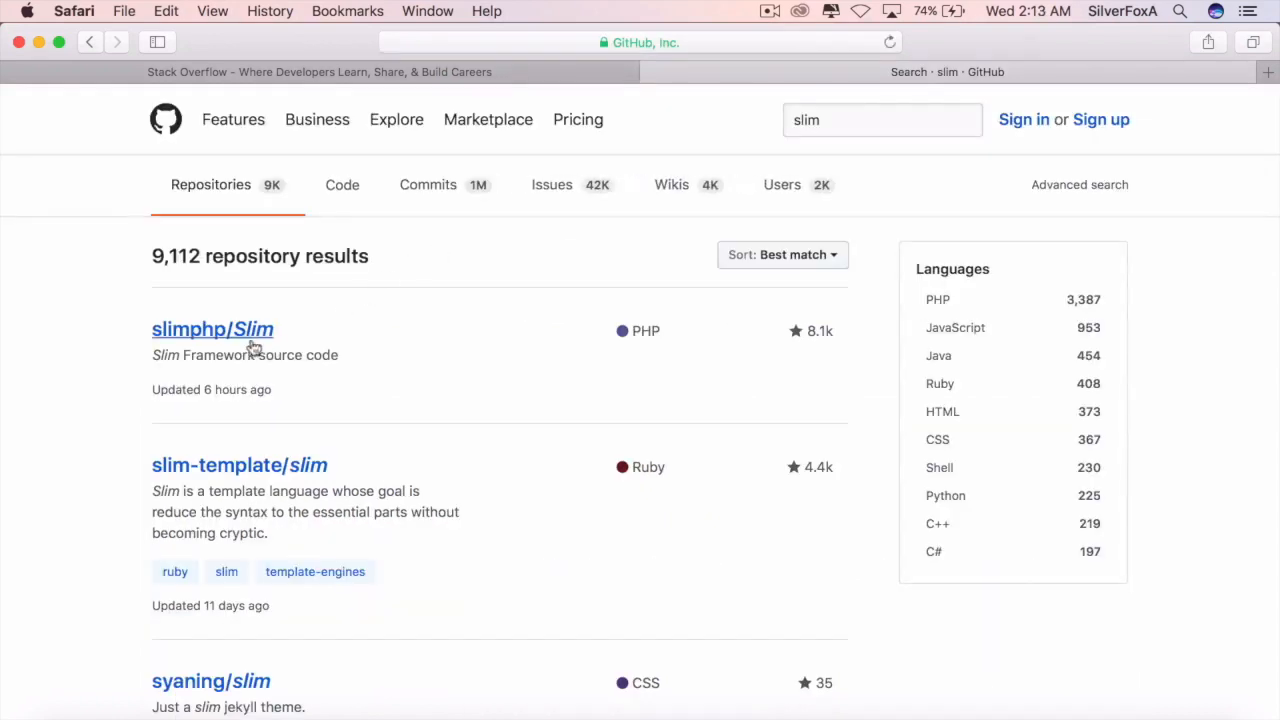
pyautogui.scroll(-3)
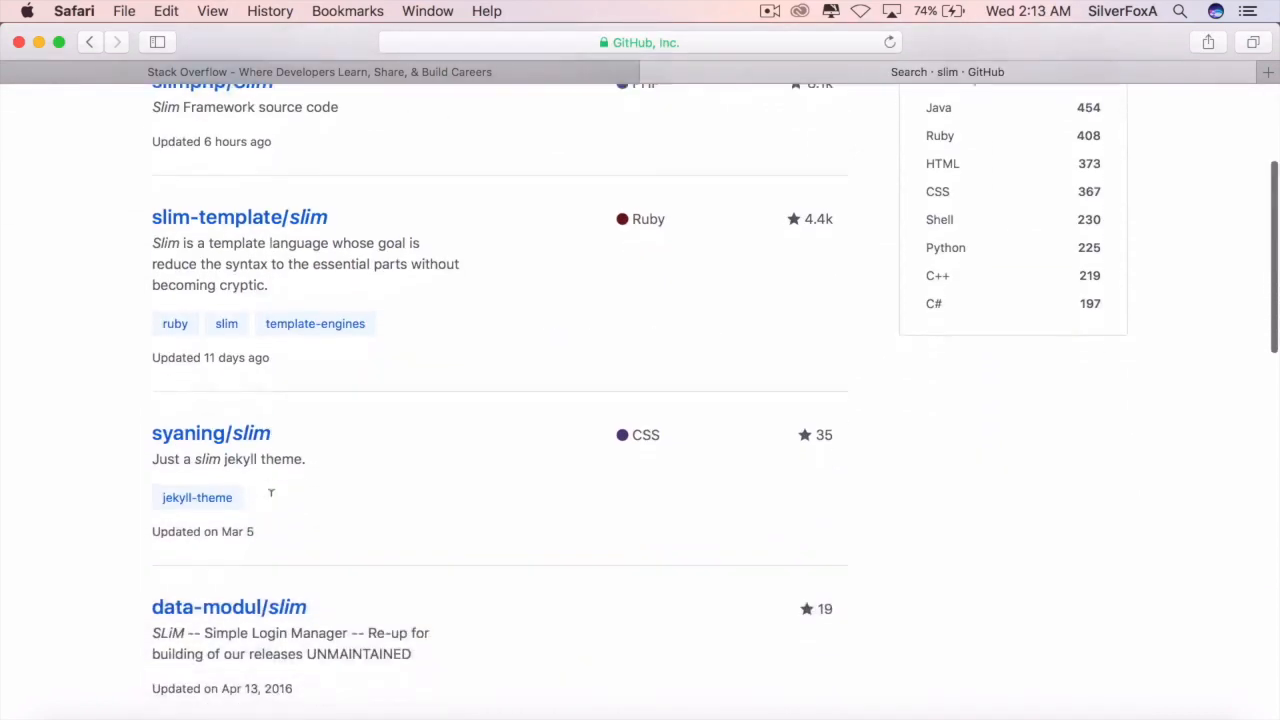
pyautogui.scroll(-3)
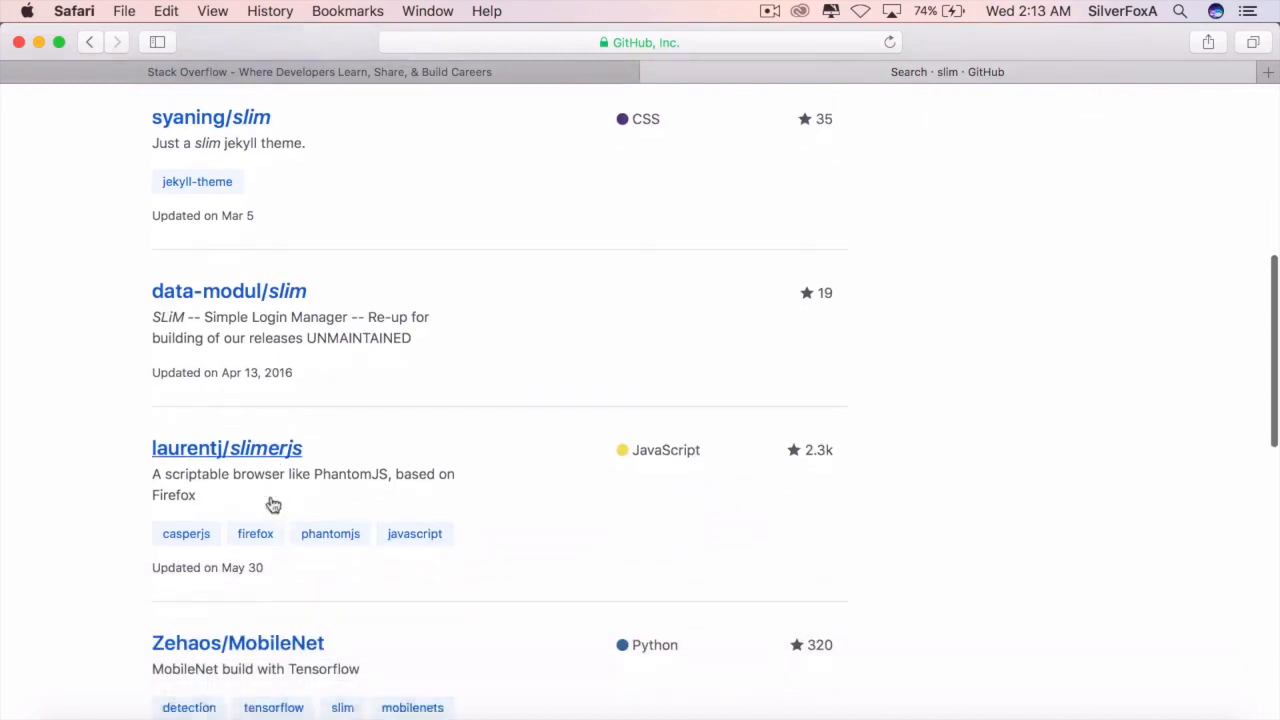
pyautogui.scroll(-3)
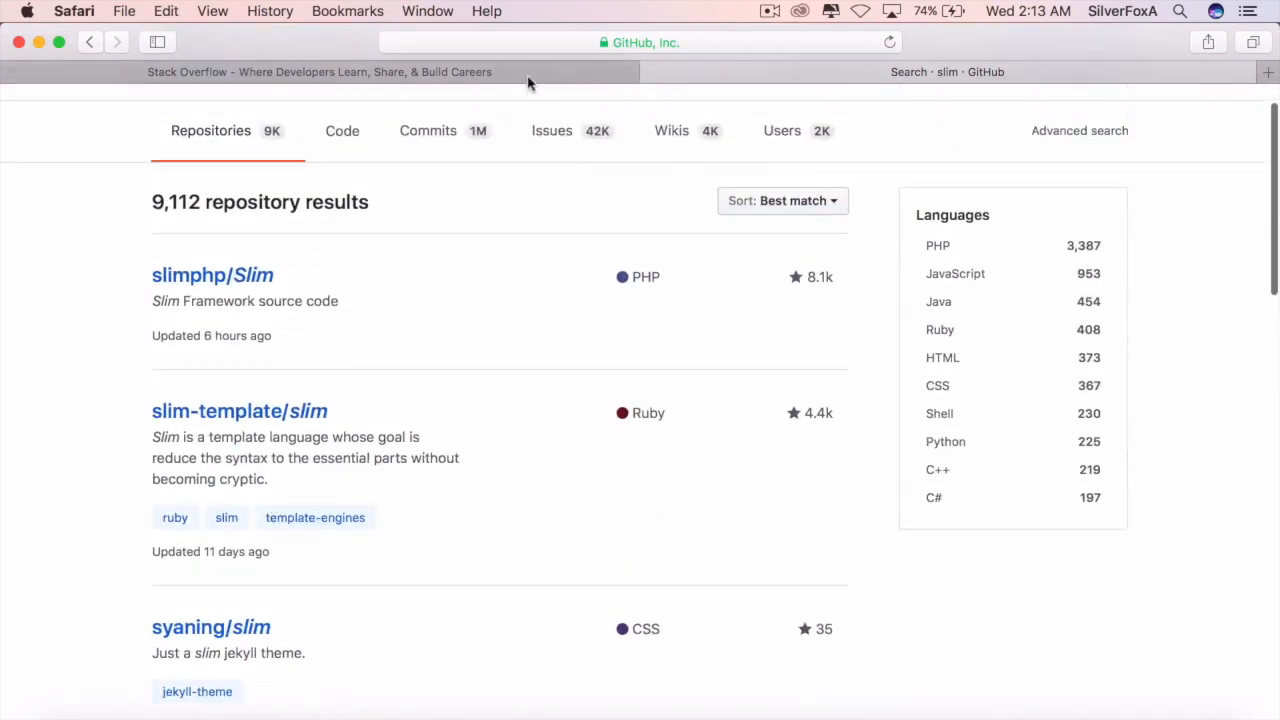
pyautogui.click(320, 72)
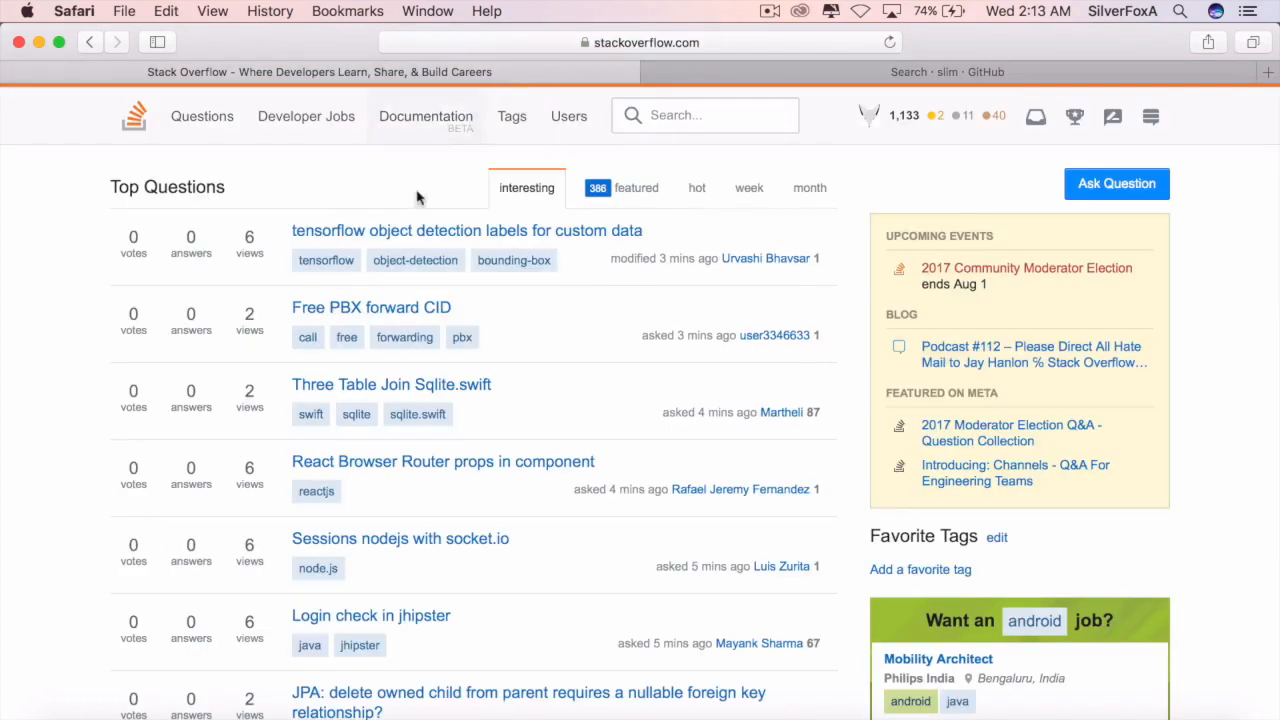
pyautogui.moveTo(720, 48)
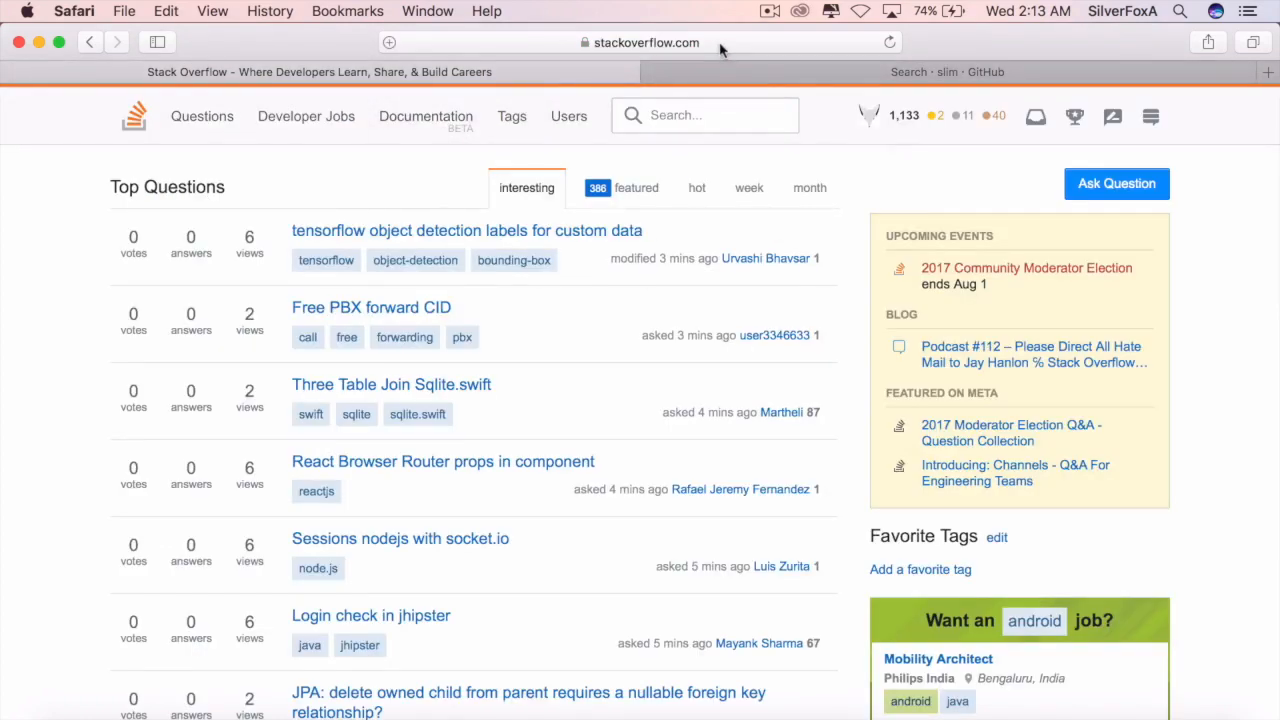
# Search Stack Overflow for 'slim', returning 12,805 results led by the Slim SyntaxError question
pyautogui.click(640, 42)
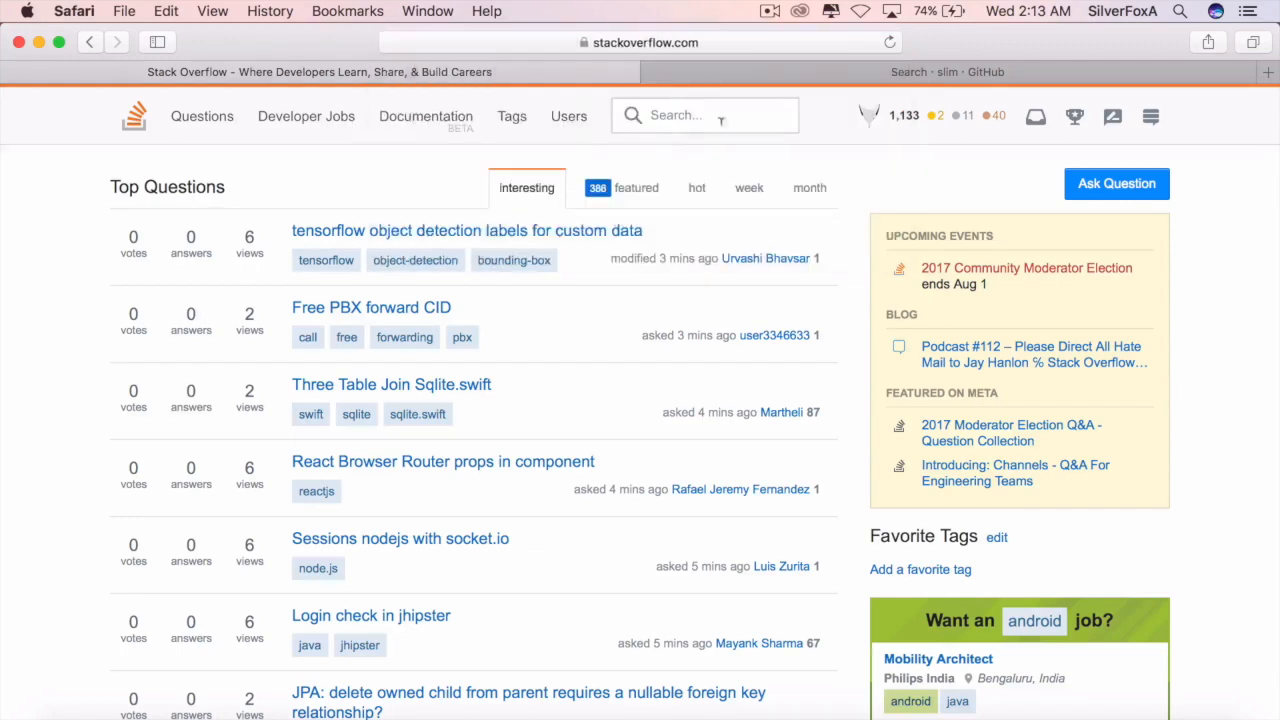
pyautogui.write('slim')
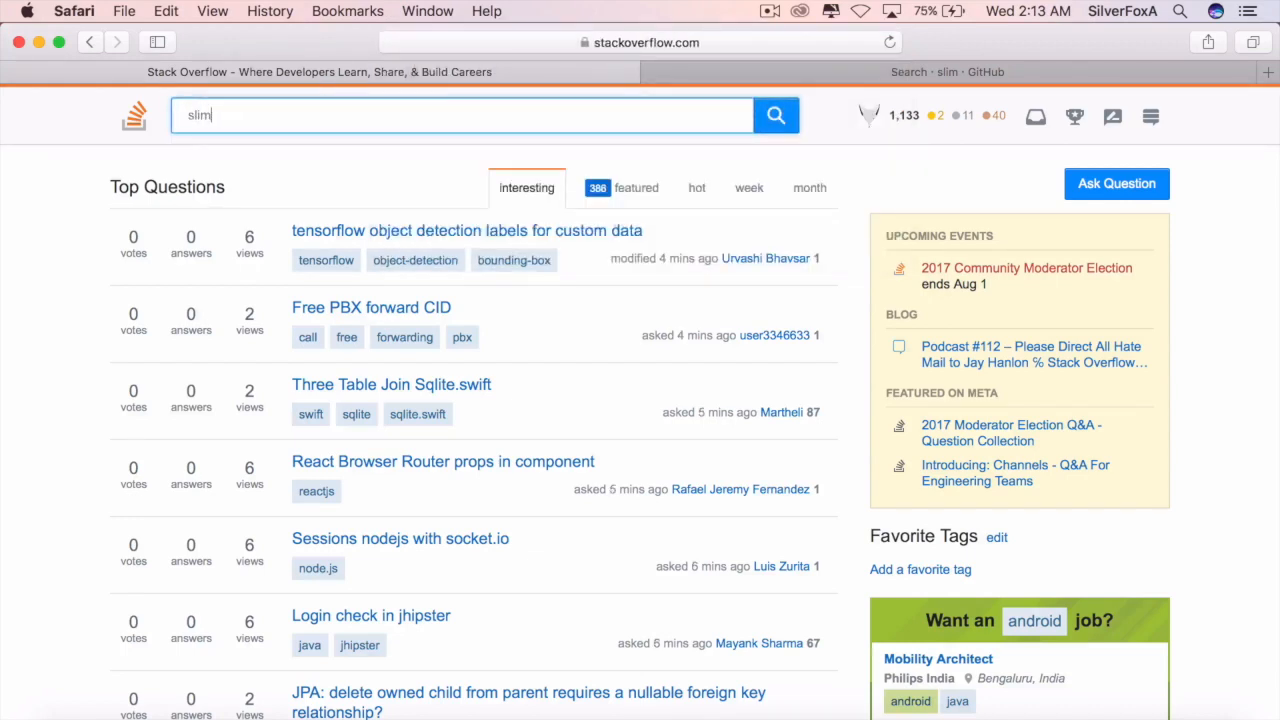
pyautogui.click(776, 114)
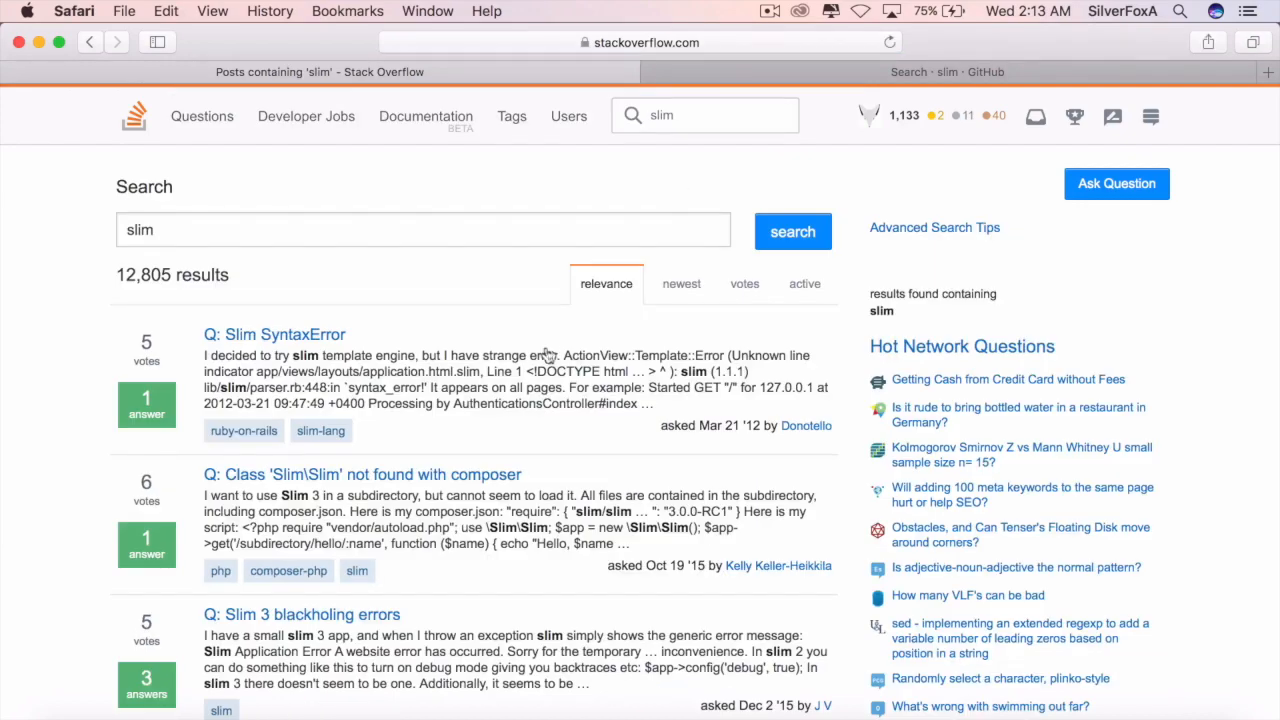
# View the Slim SyntaxError question and scroll down to its accepted answer
pyautogui.click(276, 334)
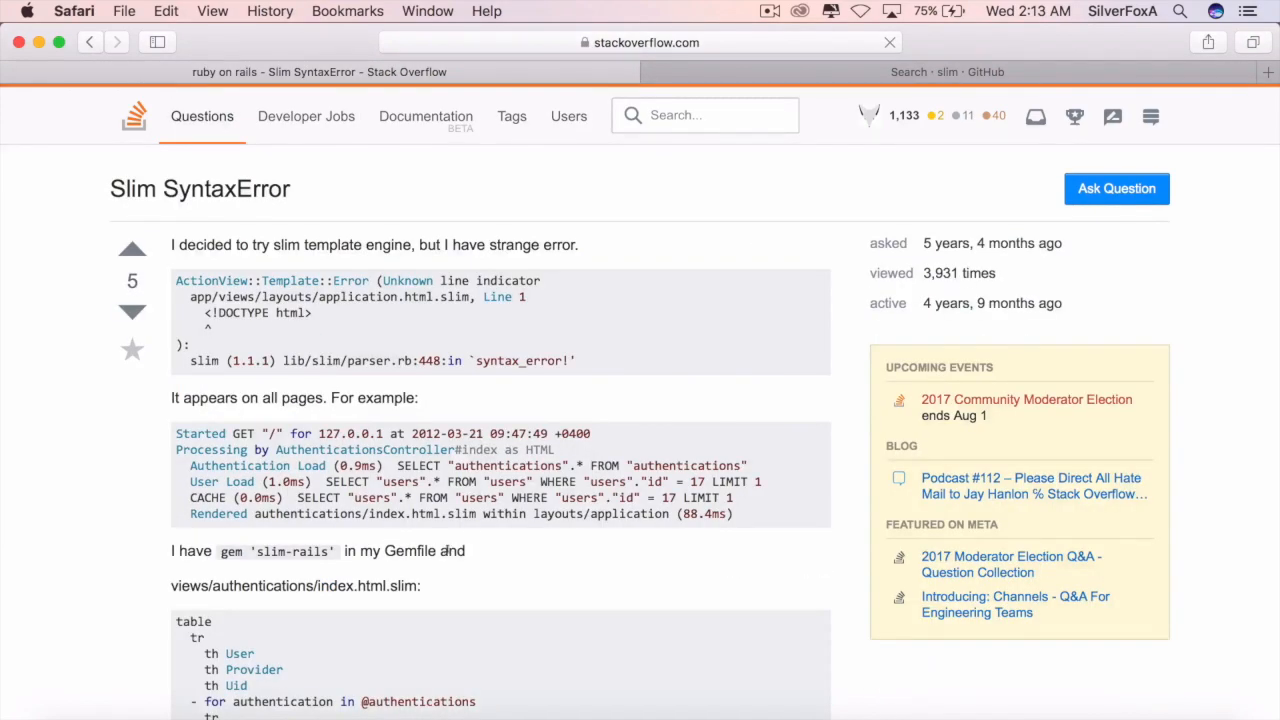
pyautogui.scroll(-3)
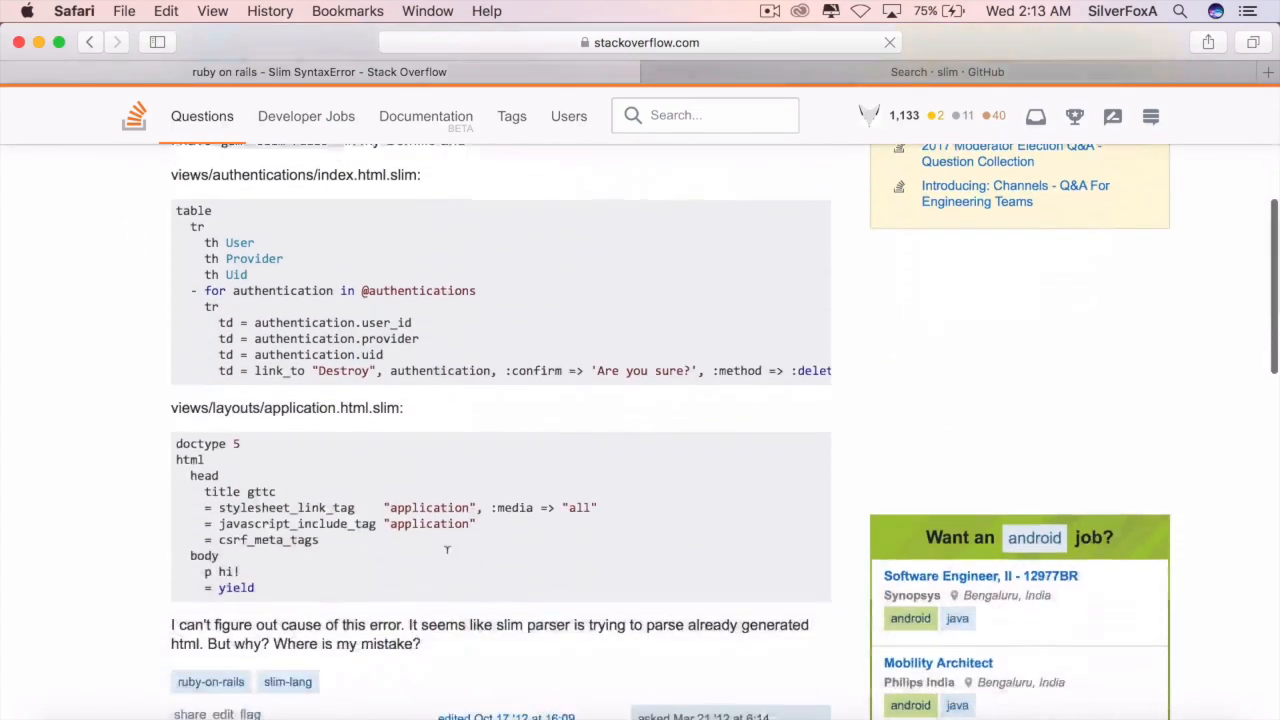
pyautogui.scroll(-3)
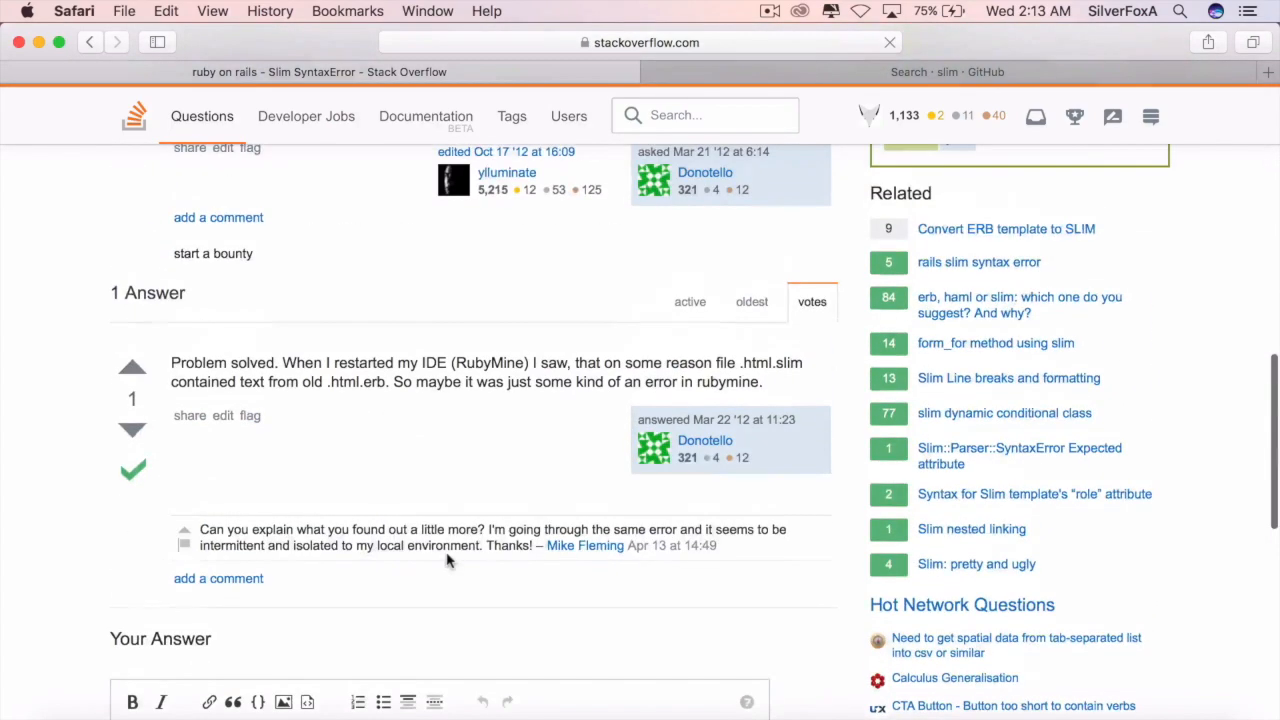